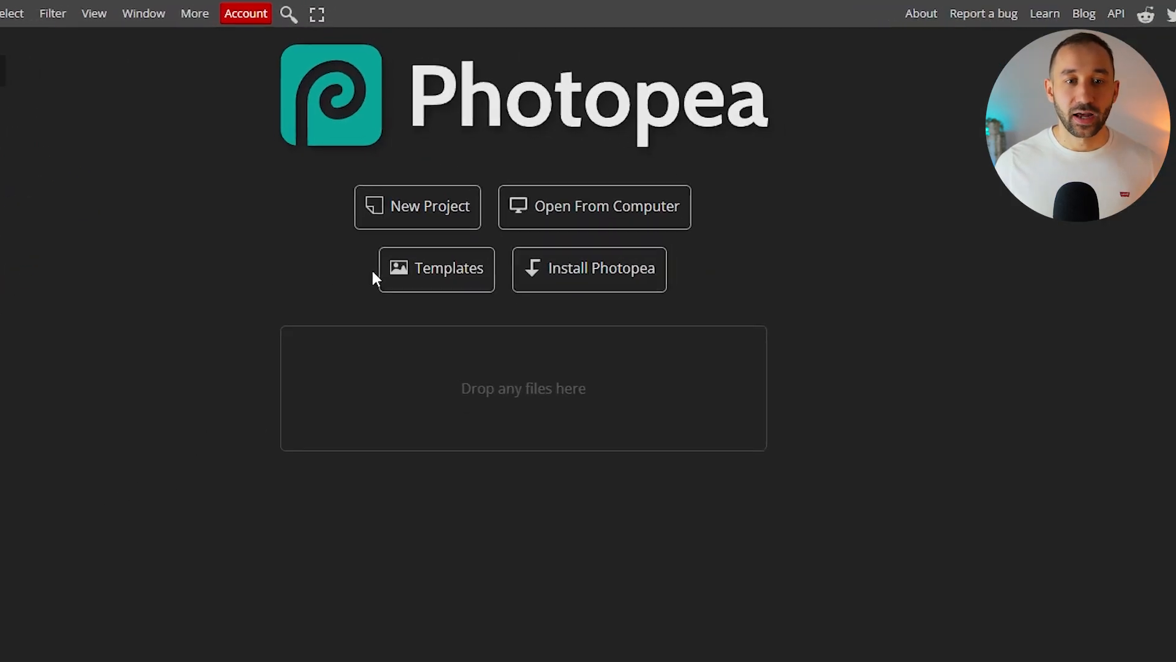
Create a new 4500 × 5400 px, 300 DPI project named Retro Llama with a black background
left_click(436, 269)
type("Retro Llama")
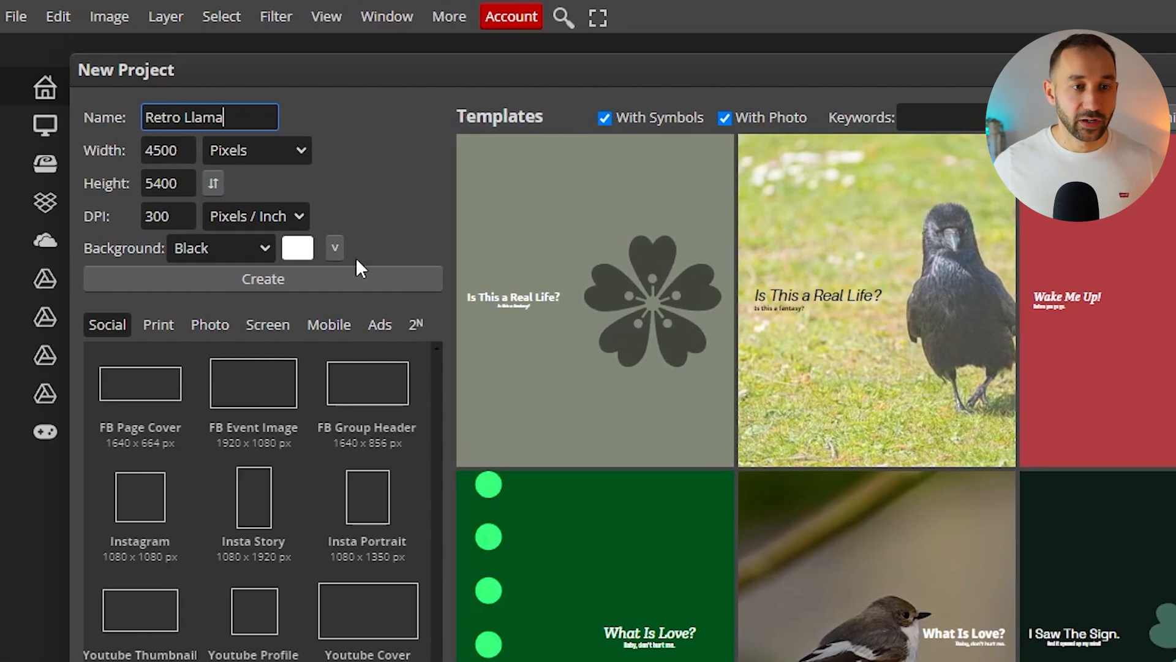
left_click(263, 278)
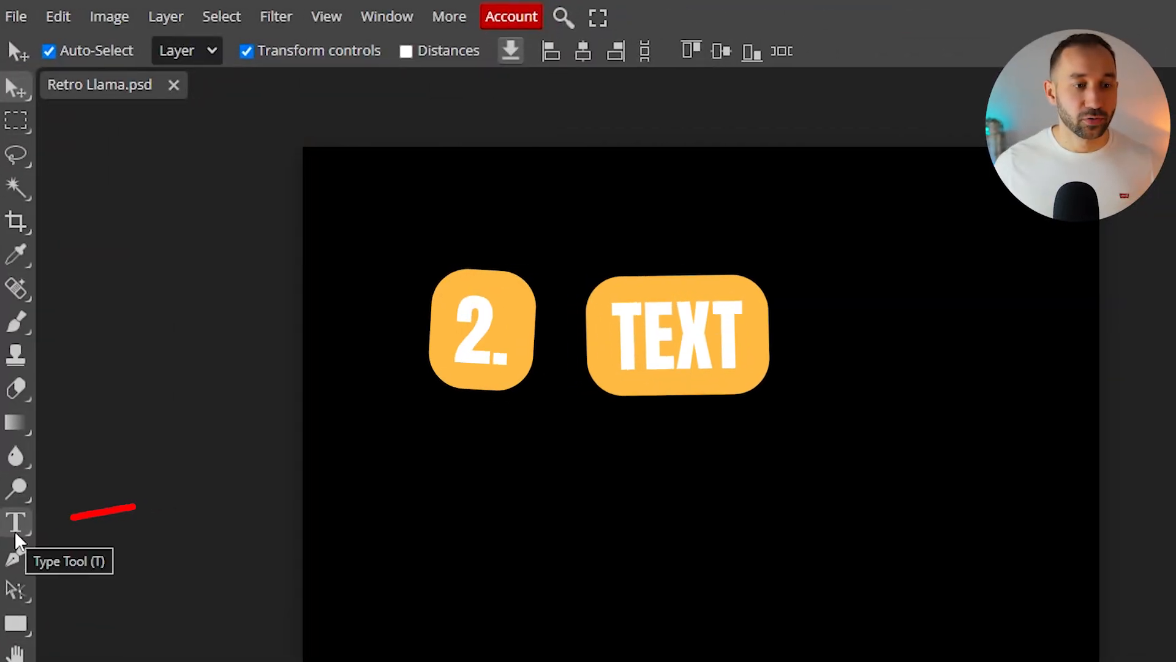
Add the word LLAMA in white Holtwood One SC type at 700 px
left_click(17, 523)
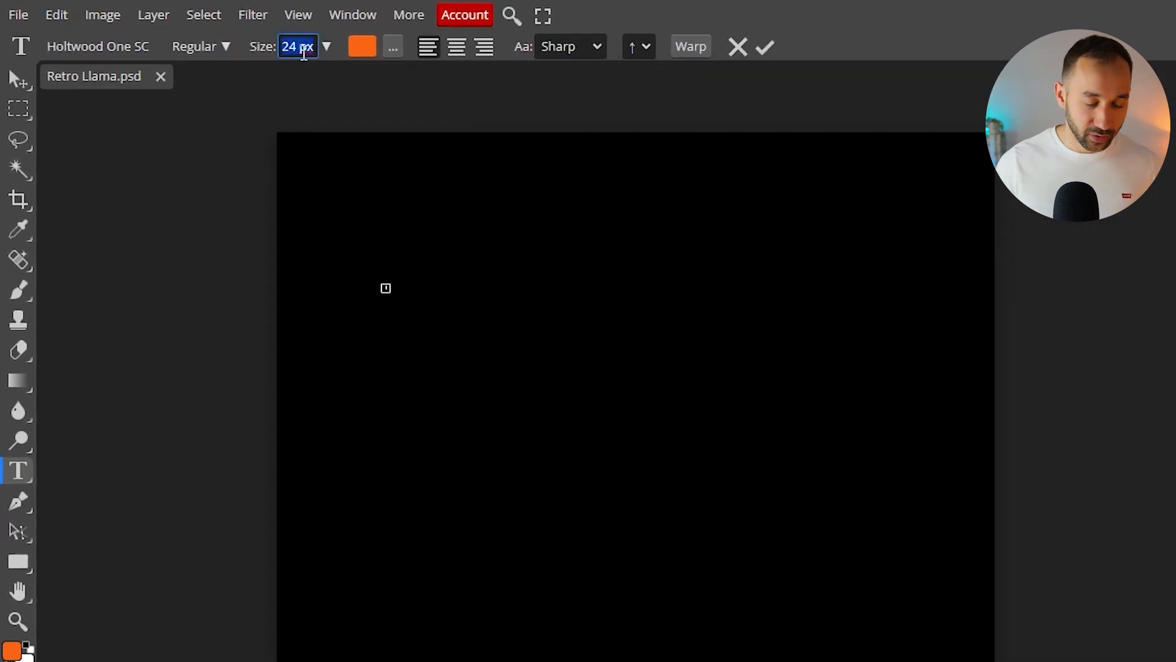
type("700p")
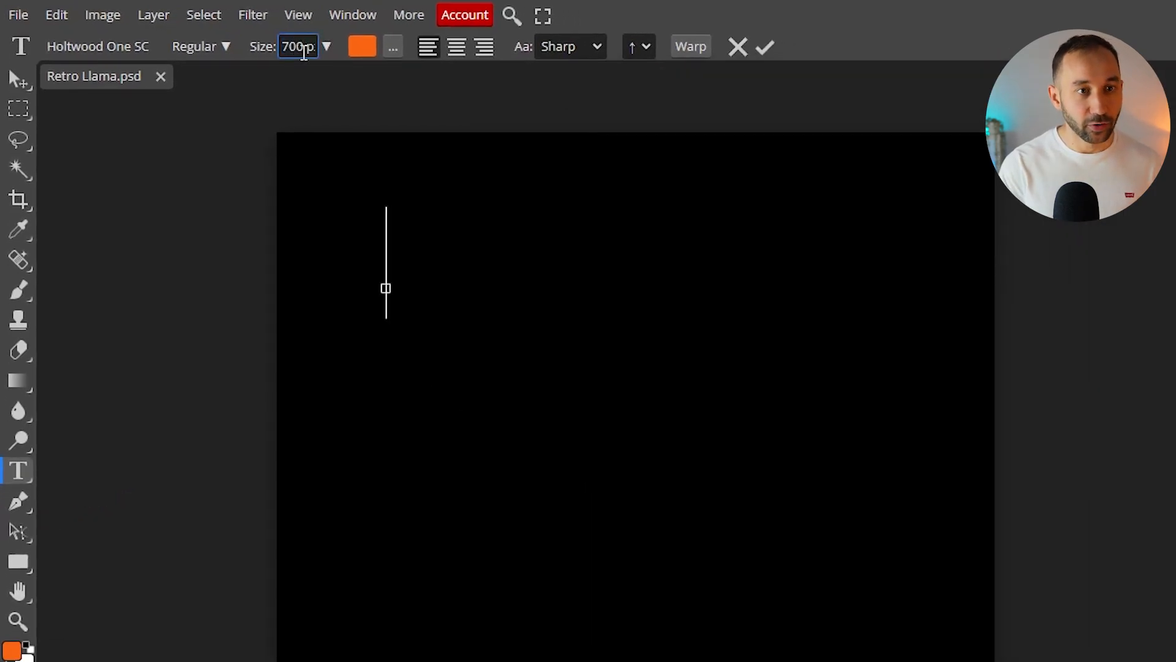
type("LLAMA")
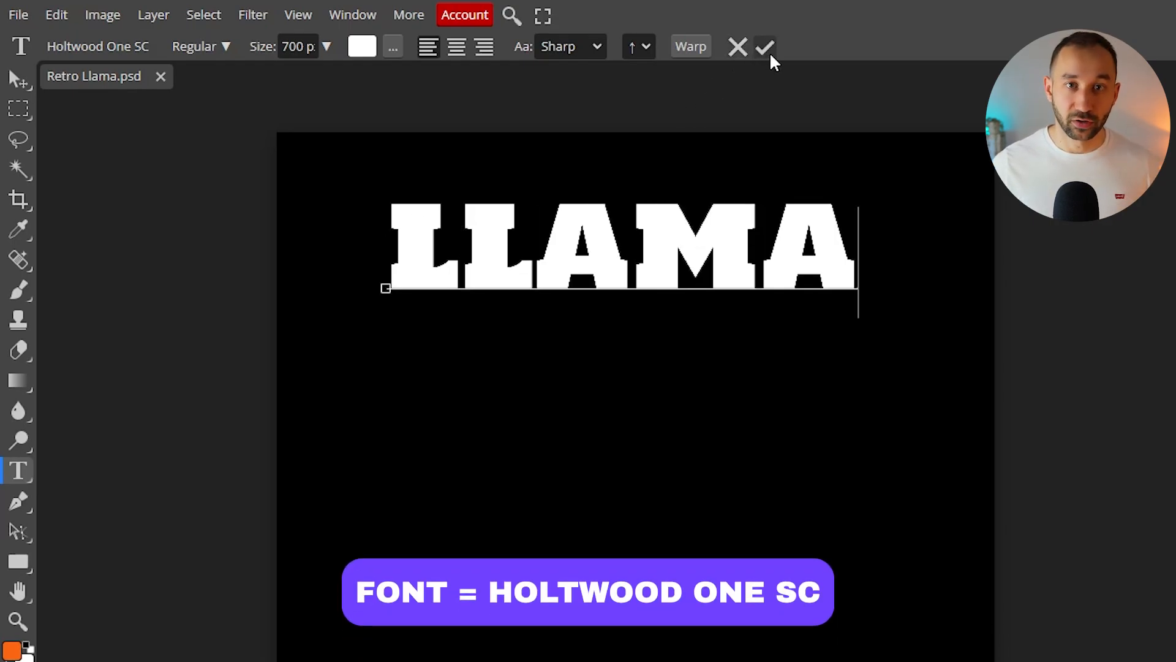
left_click(765, 46)
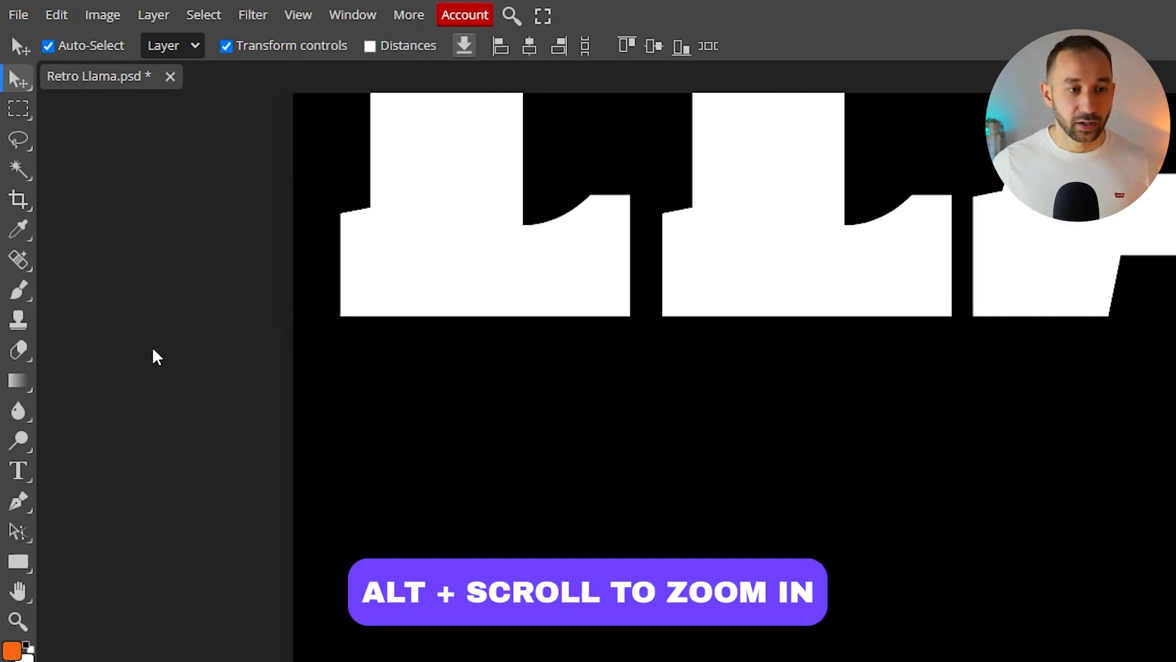
mouse_move(18, 562)
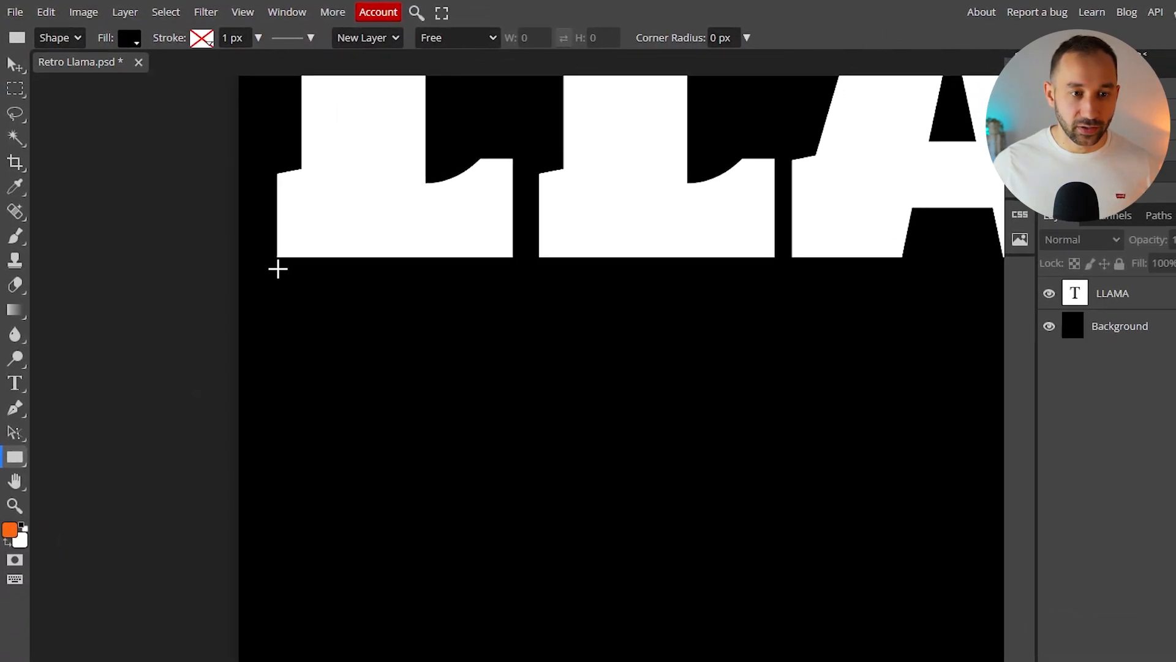
Draw a white stripe under the first L and fit copies under the other letters
left_click_drag(278, 268, 511, 660)
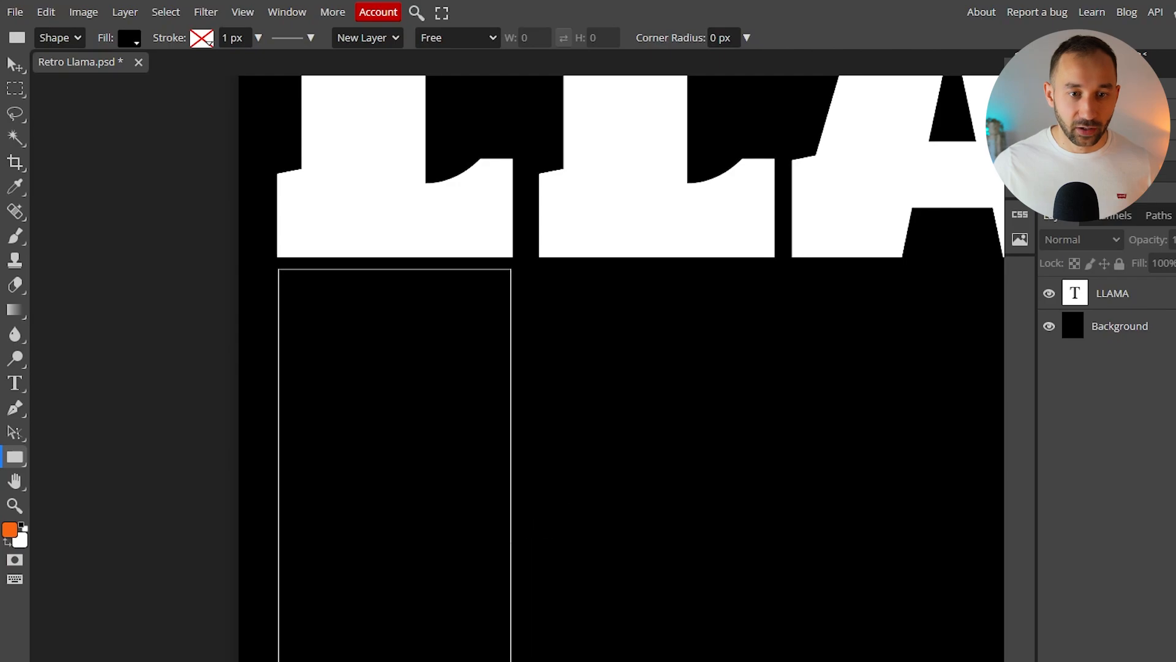
left_click(128, 37)
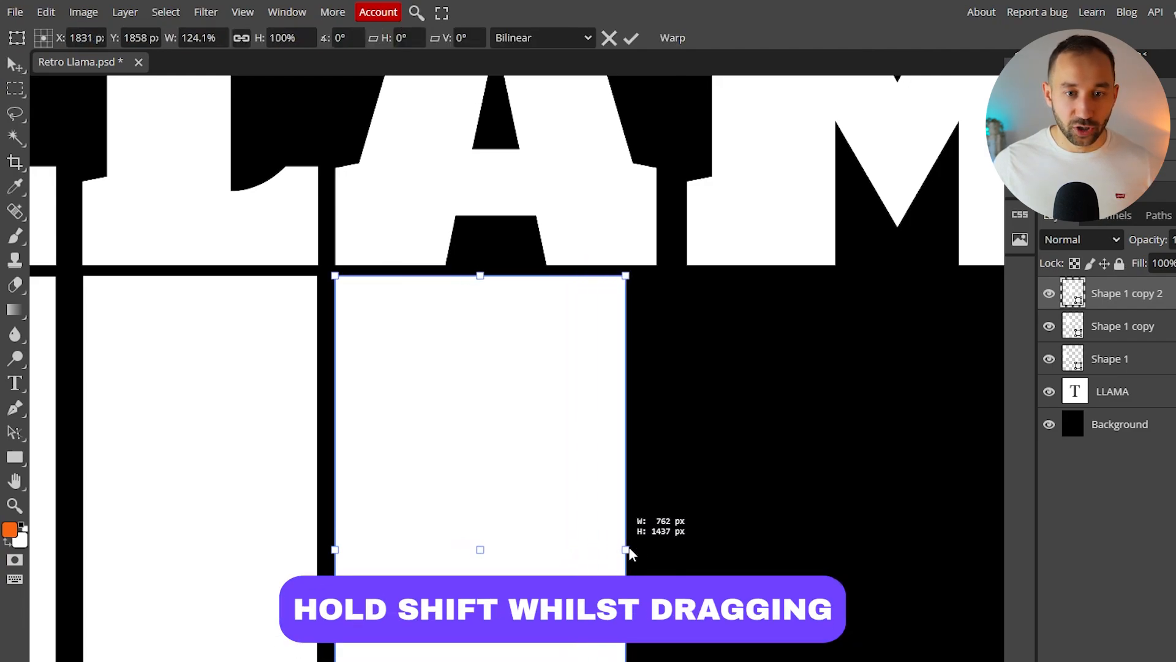
left_click_drag(626, 549, 653, 549)
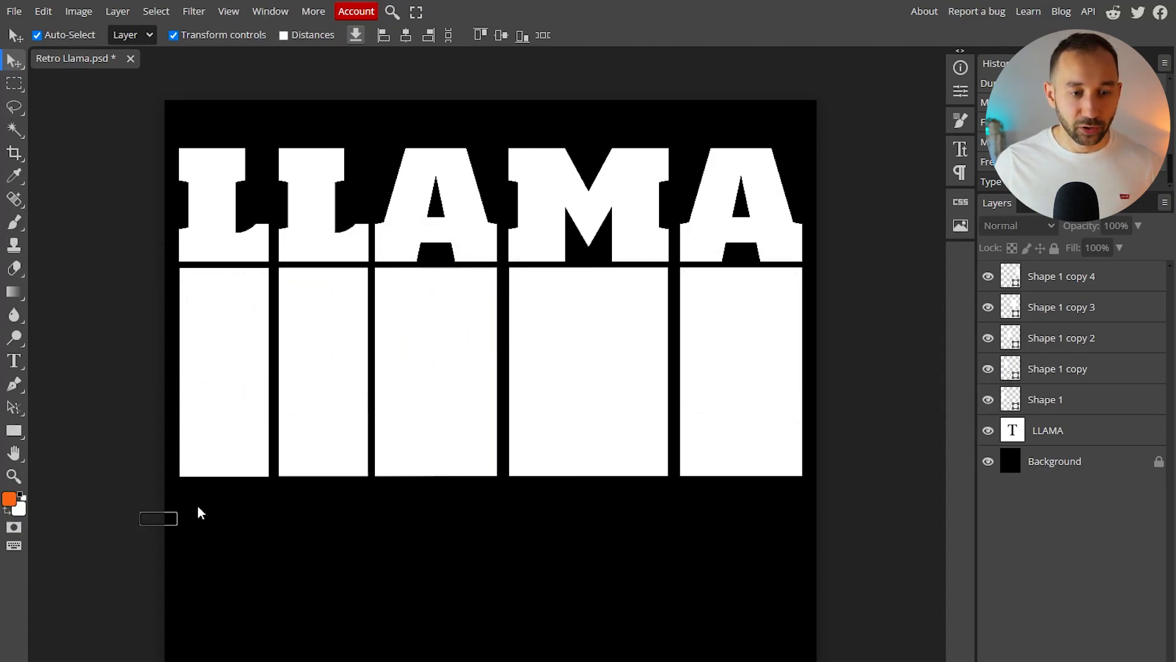
Scale the five stripes and LLAMA text up together with Free Transform
left_click(1045, 399)
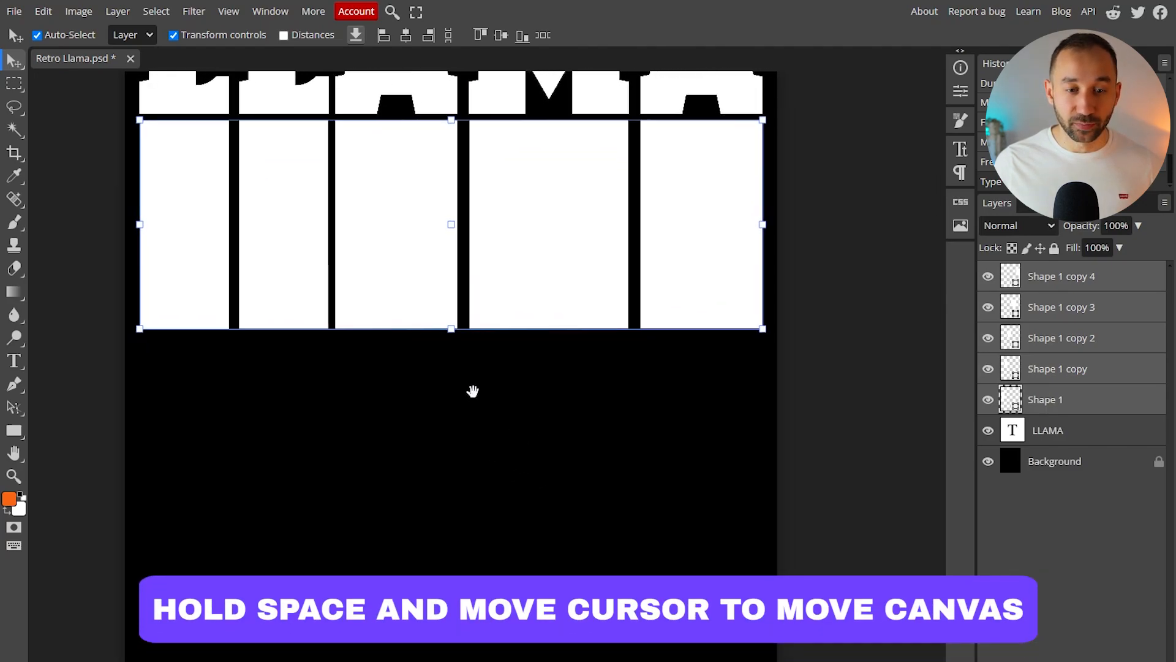
left_click_drag(473, 390, 532, 384)
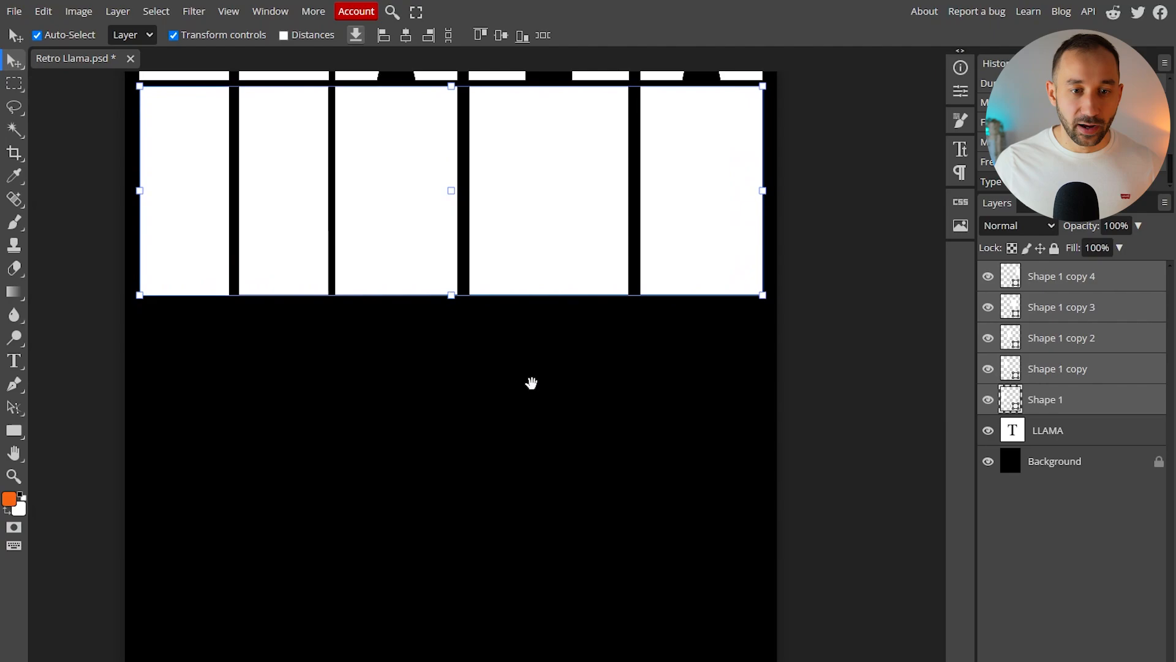
left_click_drag(451, 294, 447, 315)
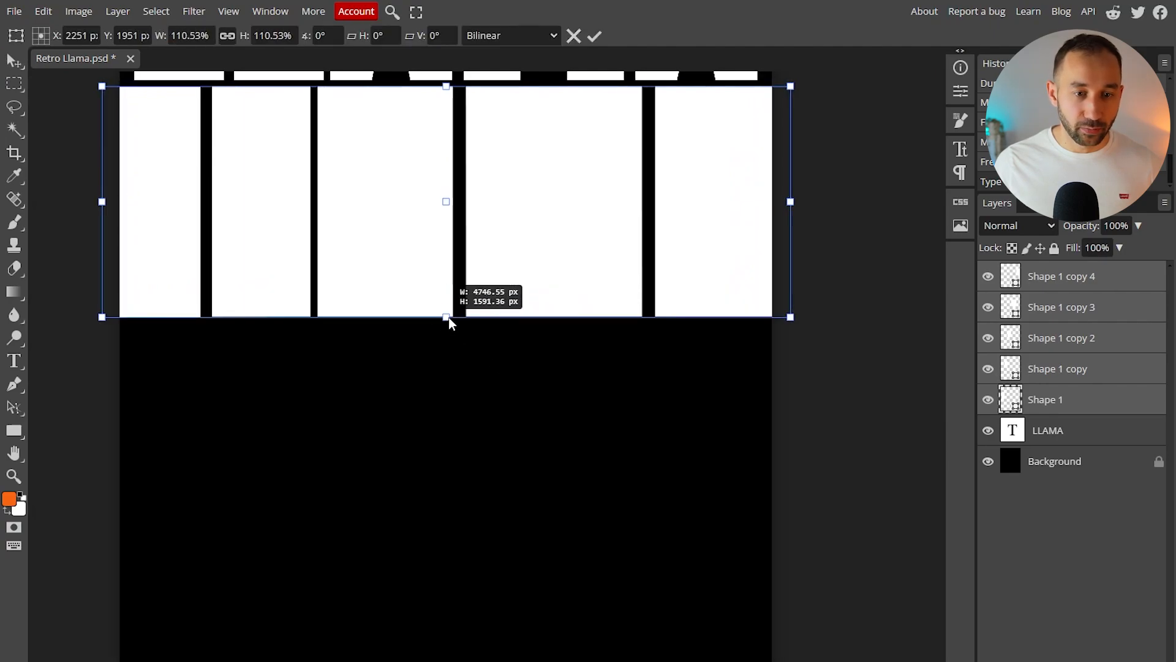
left_click_drag(447, 316, 446, 385)
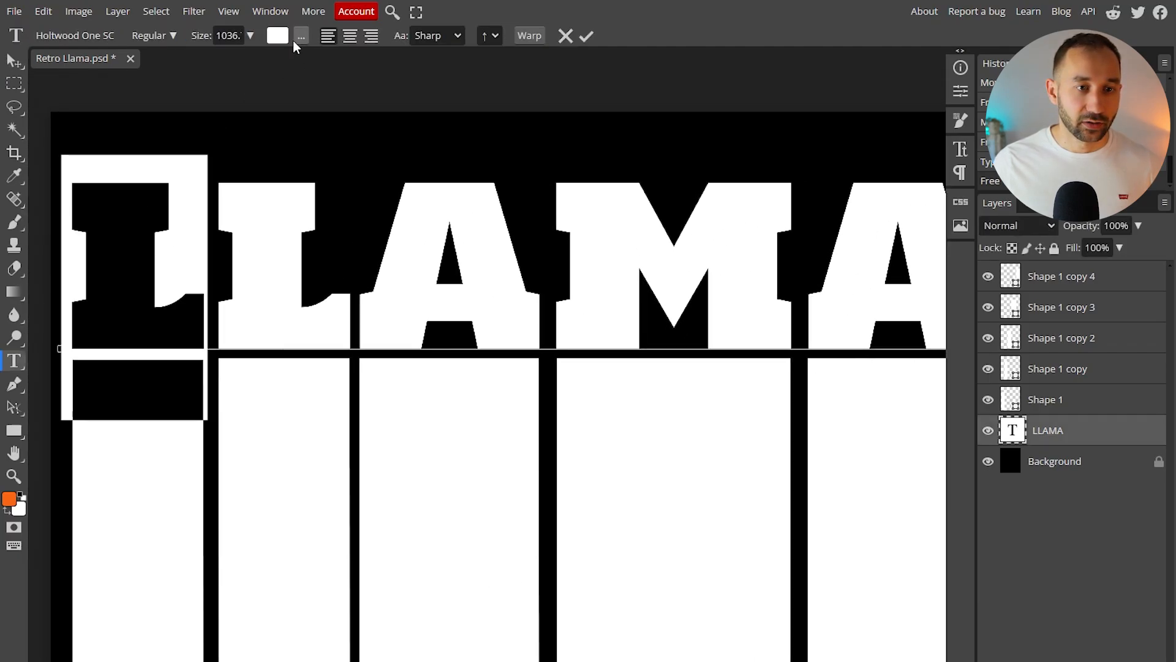
Color the first L and its stripe red
left_click(277, 35)
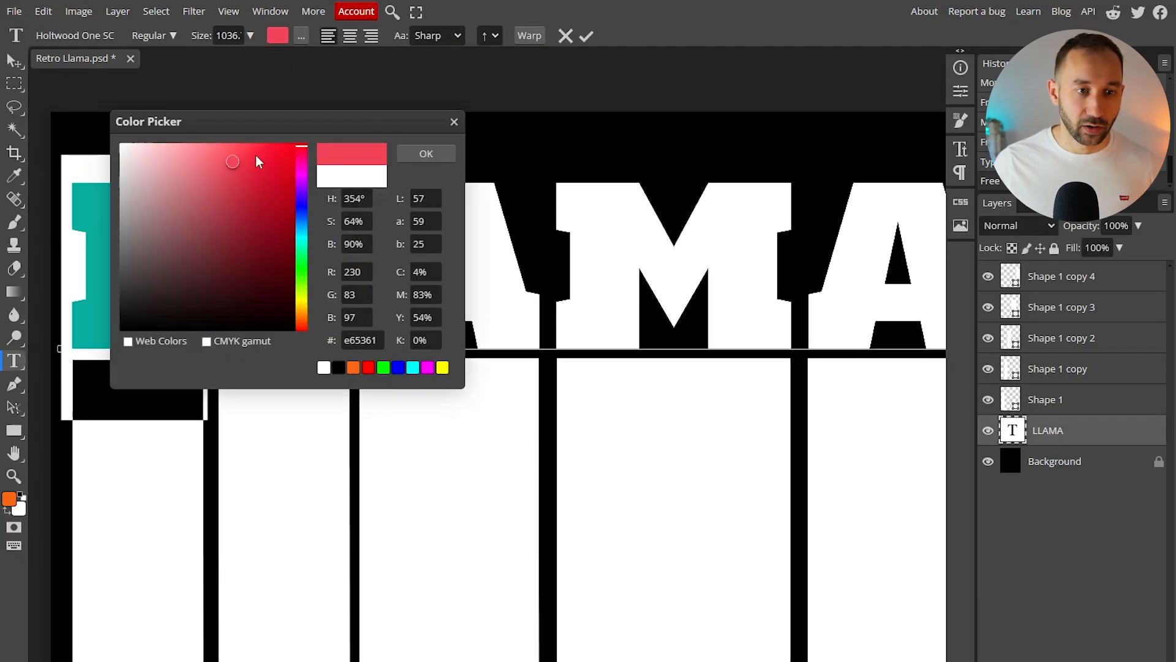
left_click(425, 153)
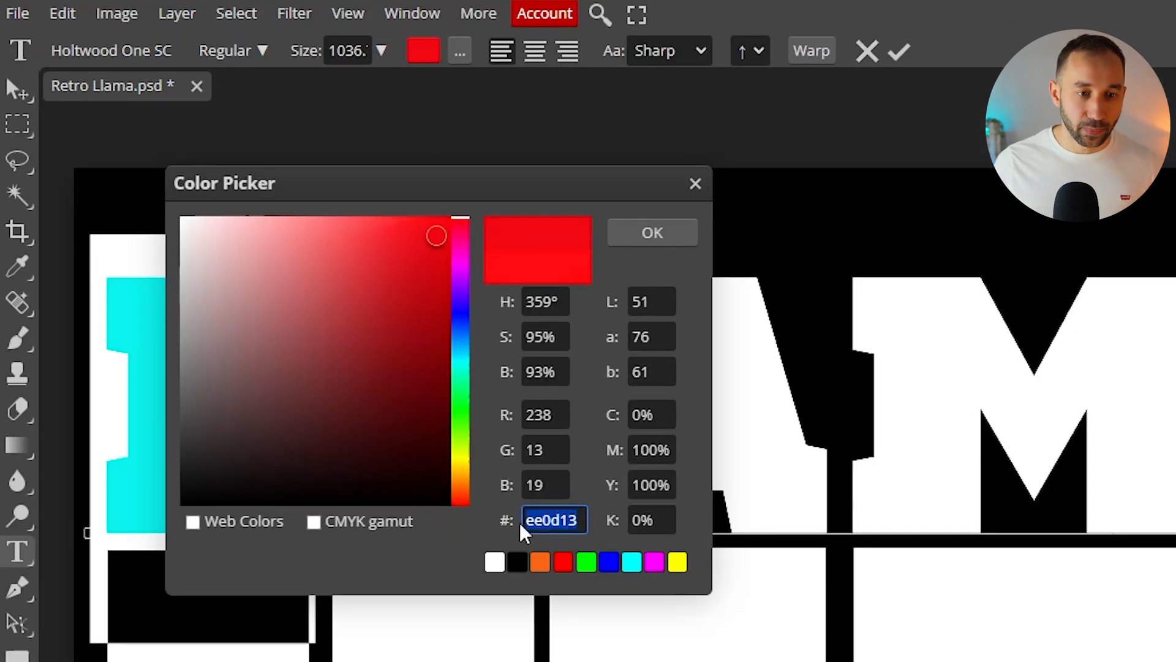
left_click(649, 231)
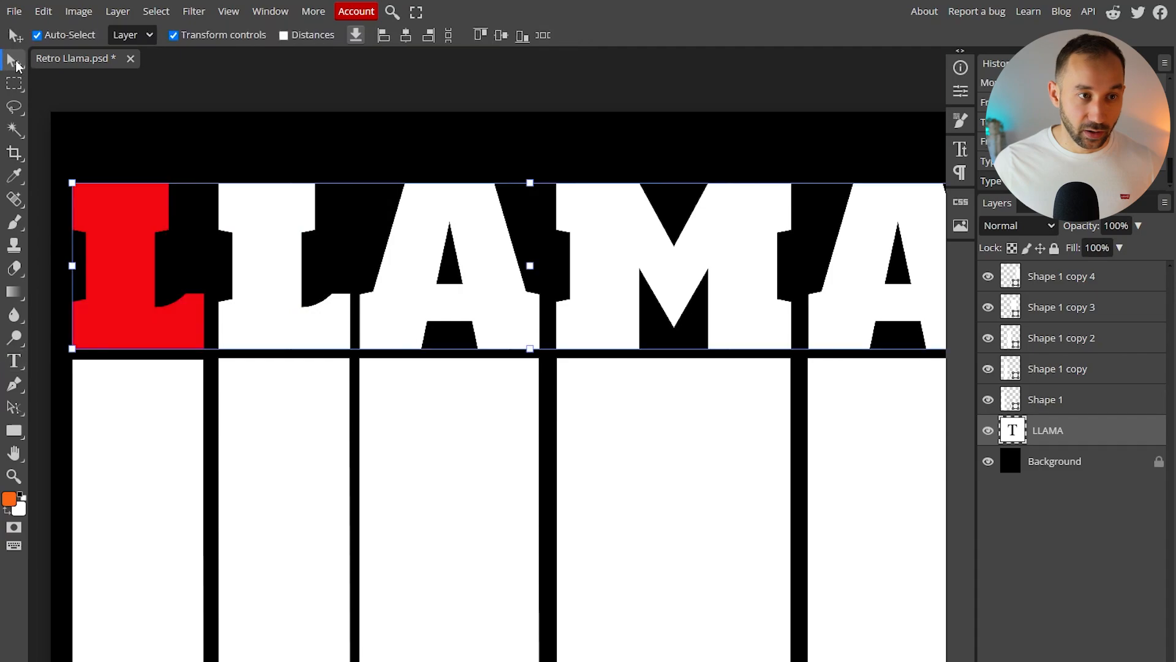
left_click(1045, 398)
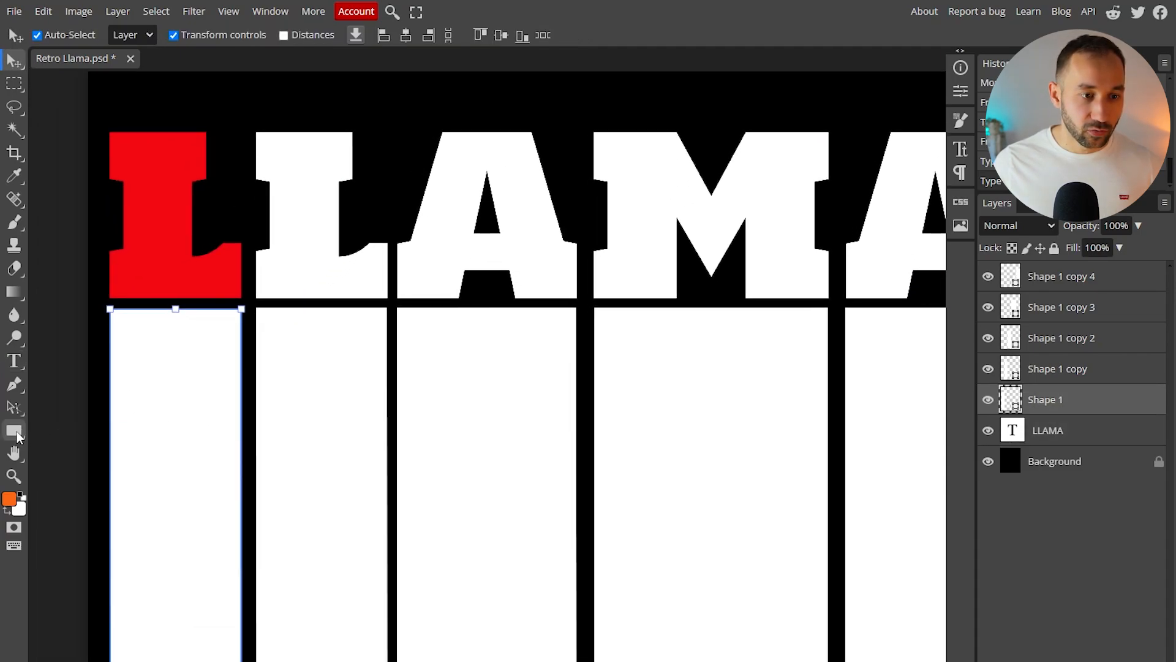
left_click(14, 430)
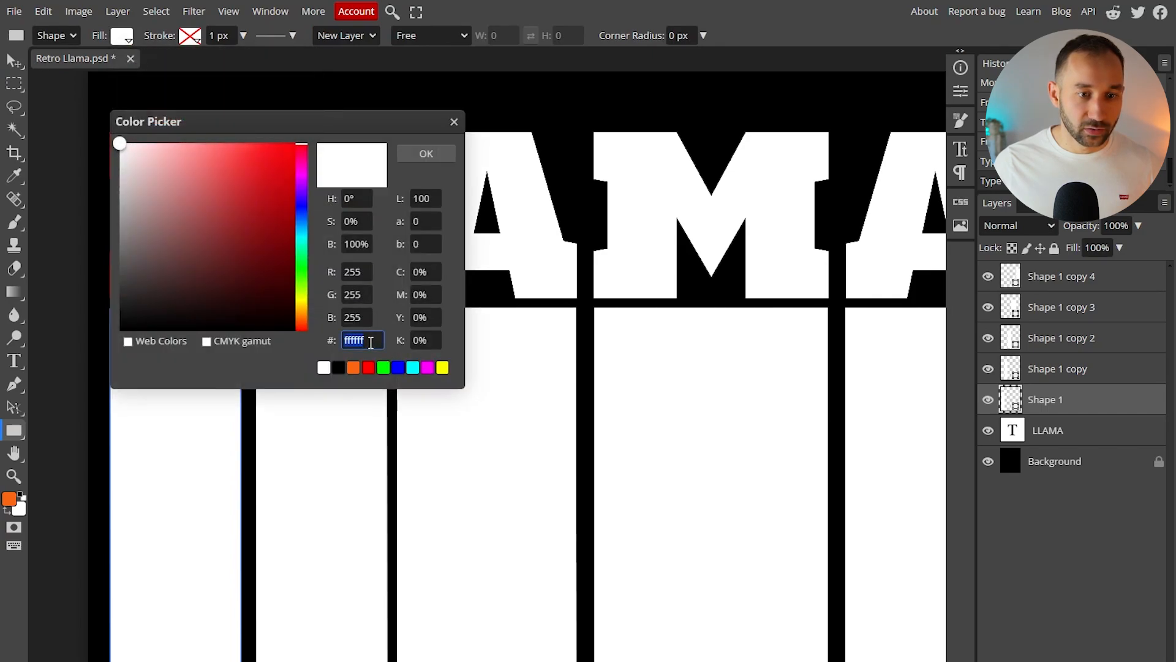
left_click(424, 153)
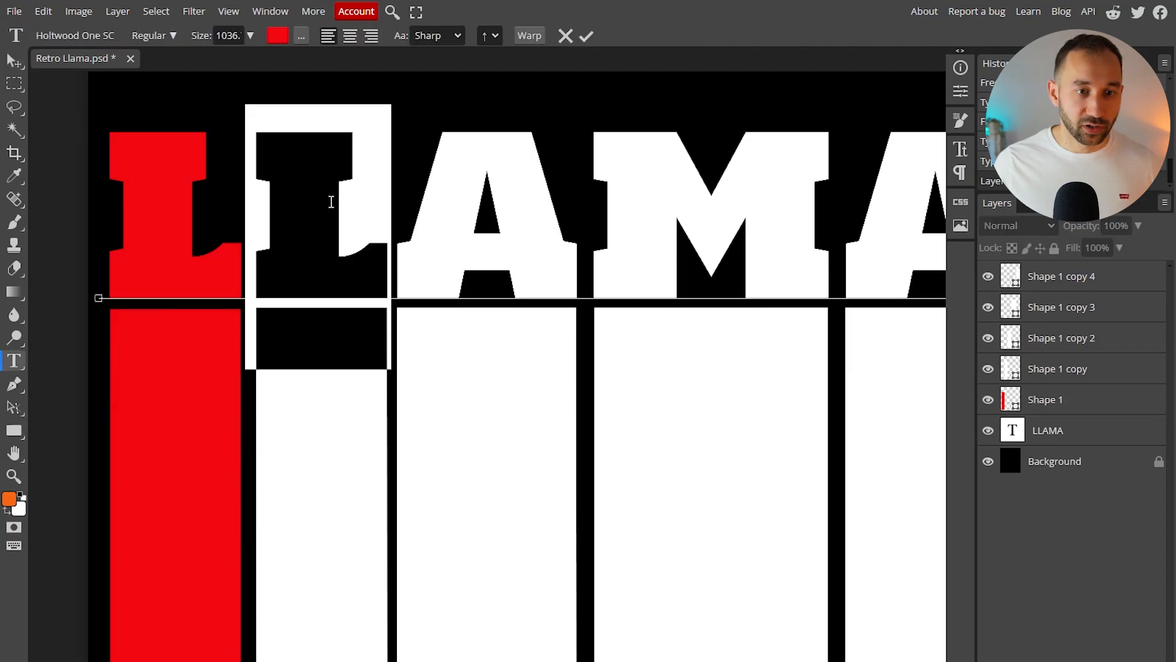
Make the second L orange and start changing the second stripe's fill
left_click(277, 36)
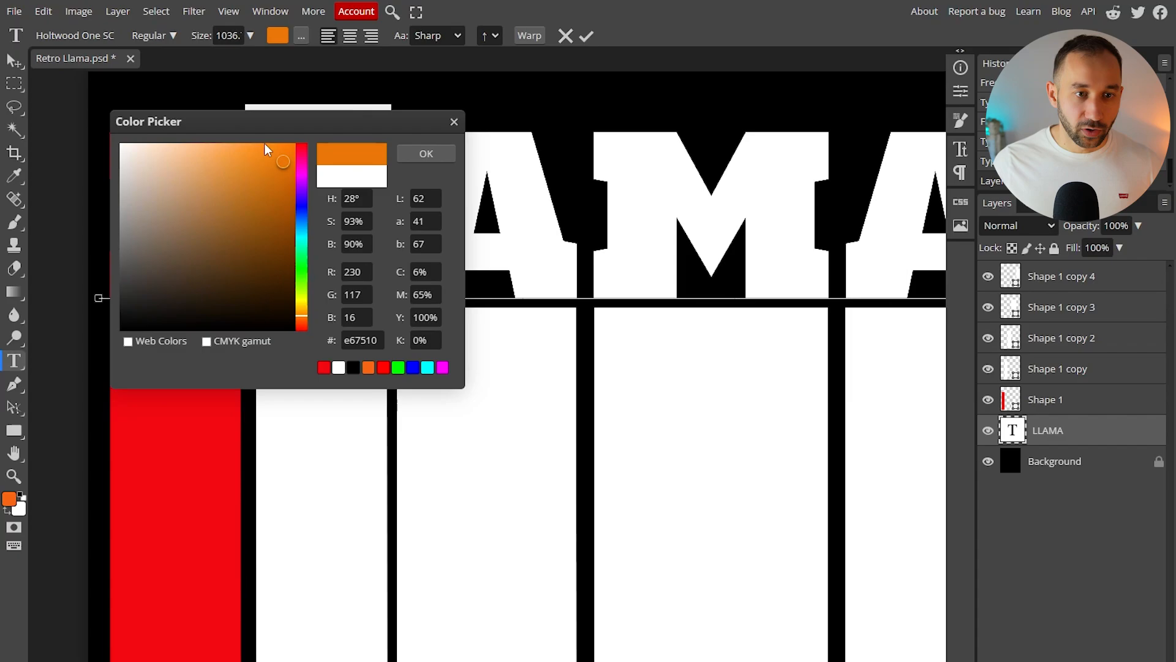
left_click(425, 154)
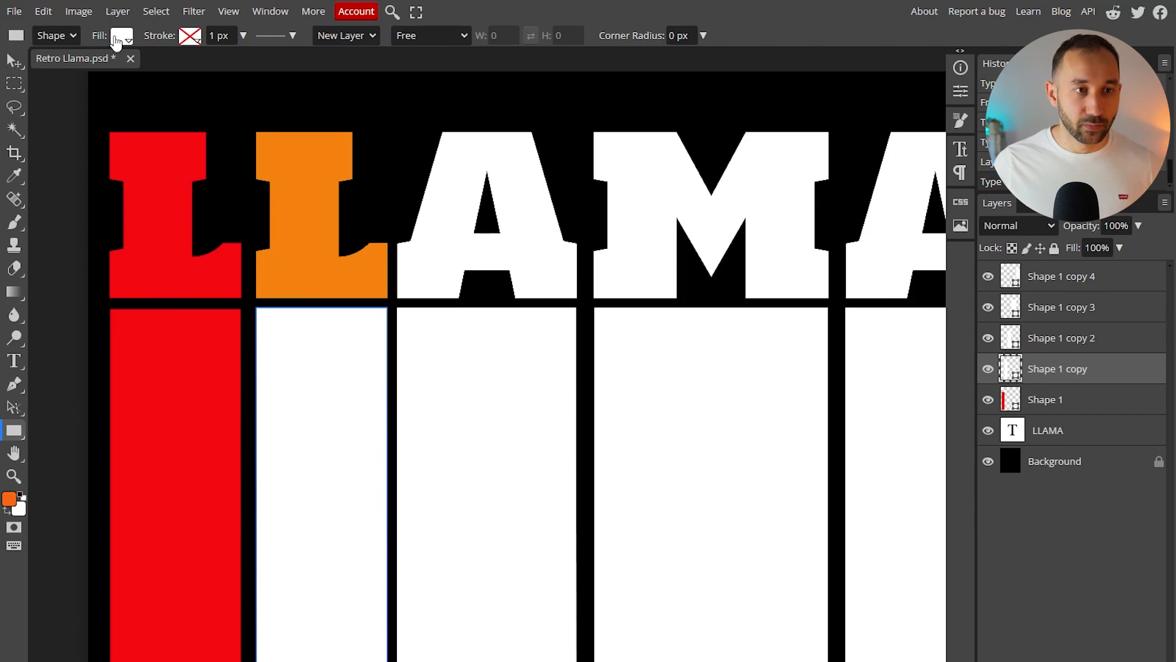
left_click(119, 35)
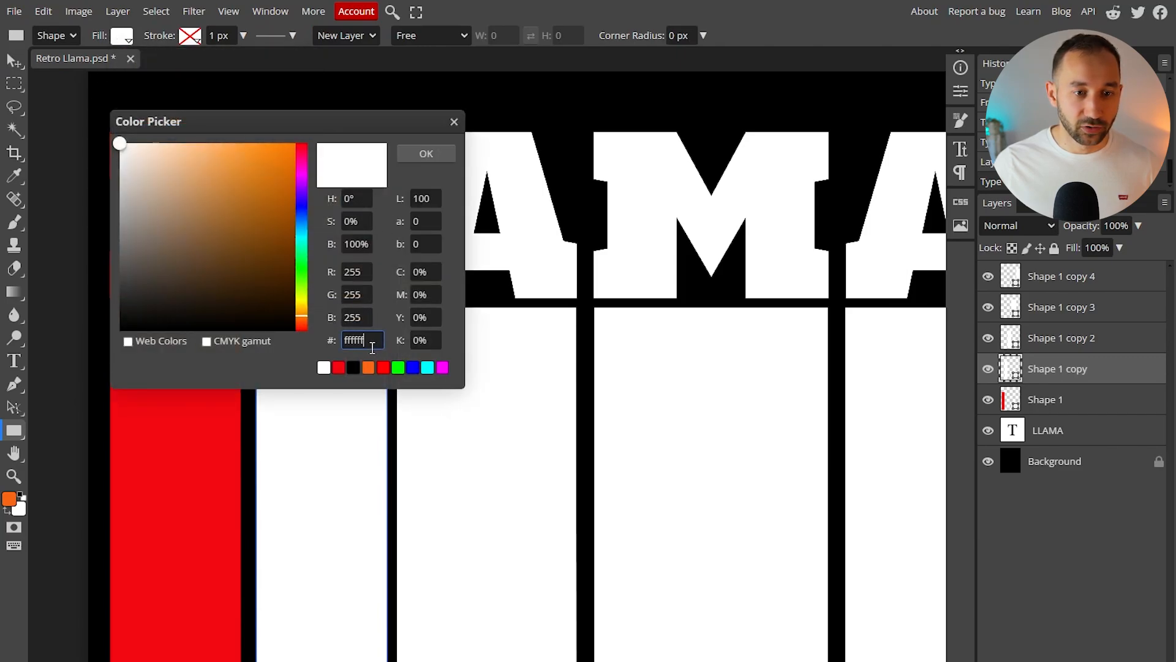
left_click(426, 153)
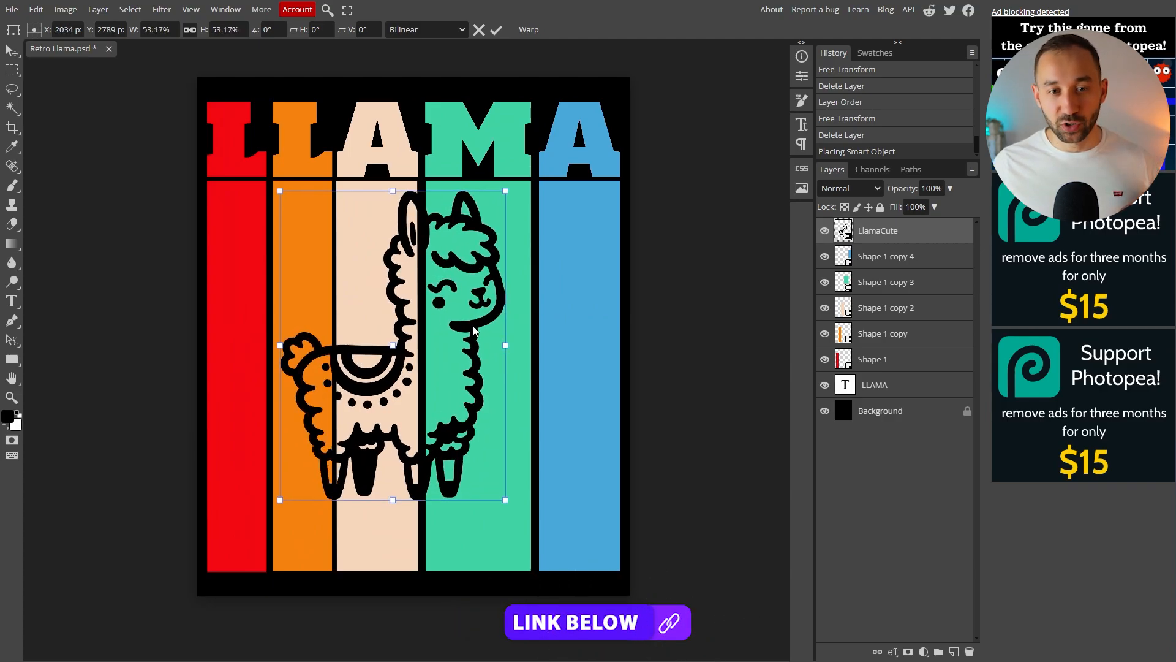
Resize the llama drawing across the middle stripes, briefly toggling the background to check transparency
left_click_drag(505, 499, 510, 513)
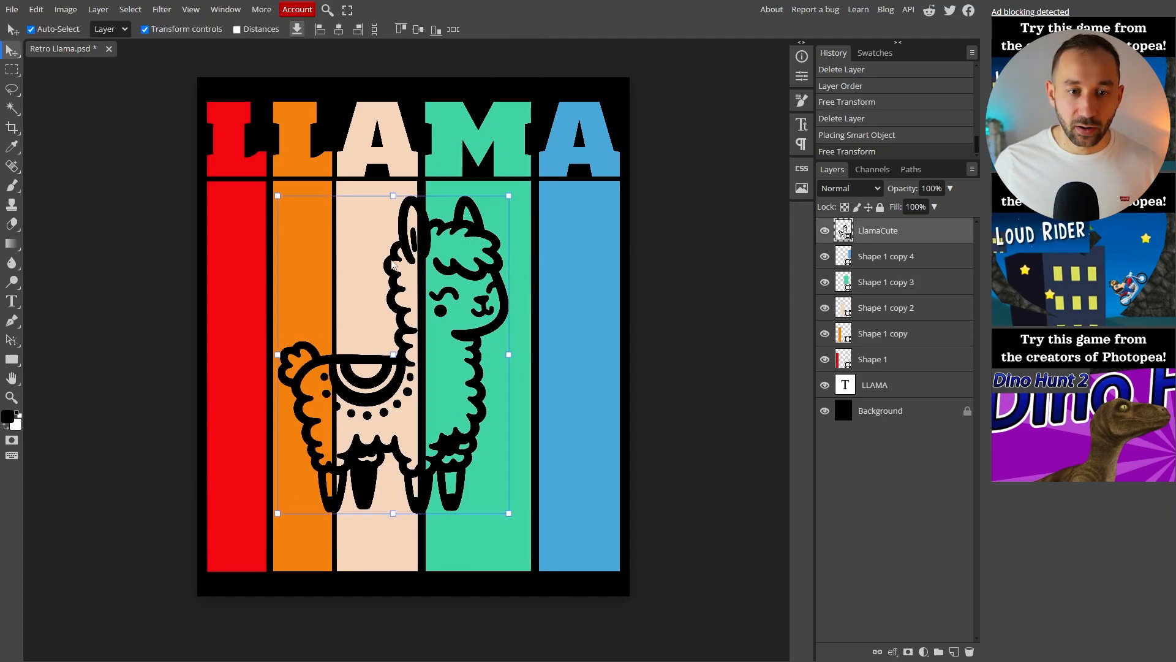
left_click(824, 410)
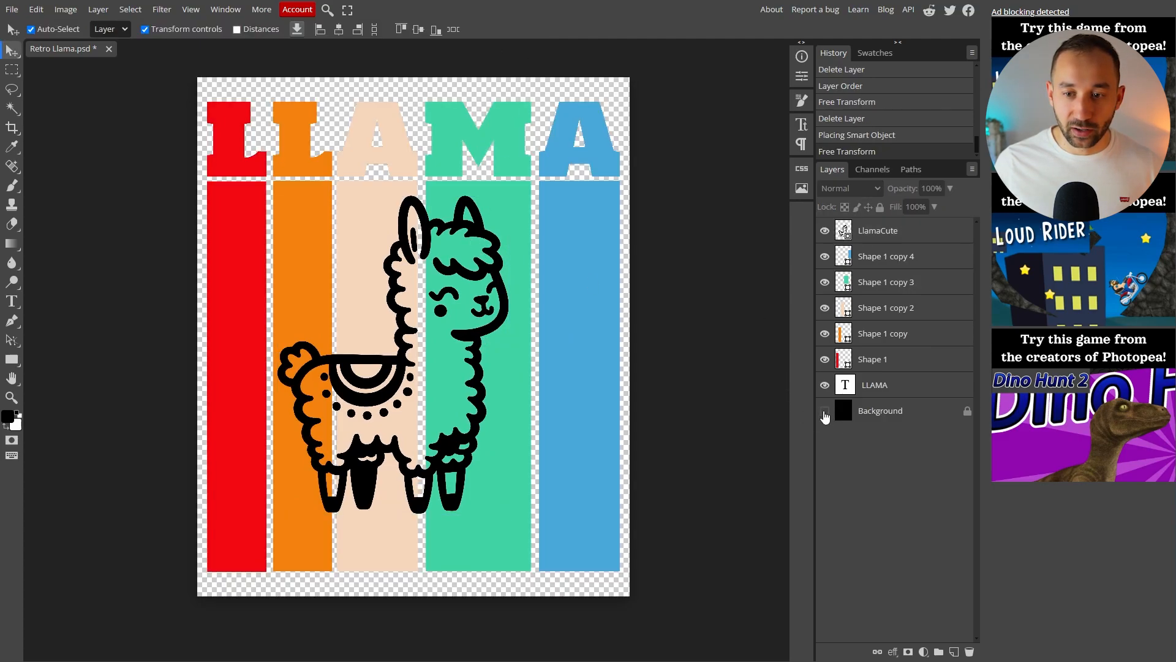
left_click(824, 410)
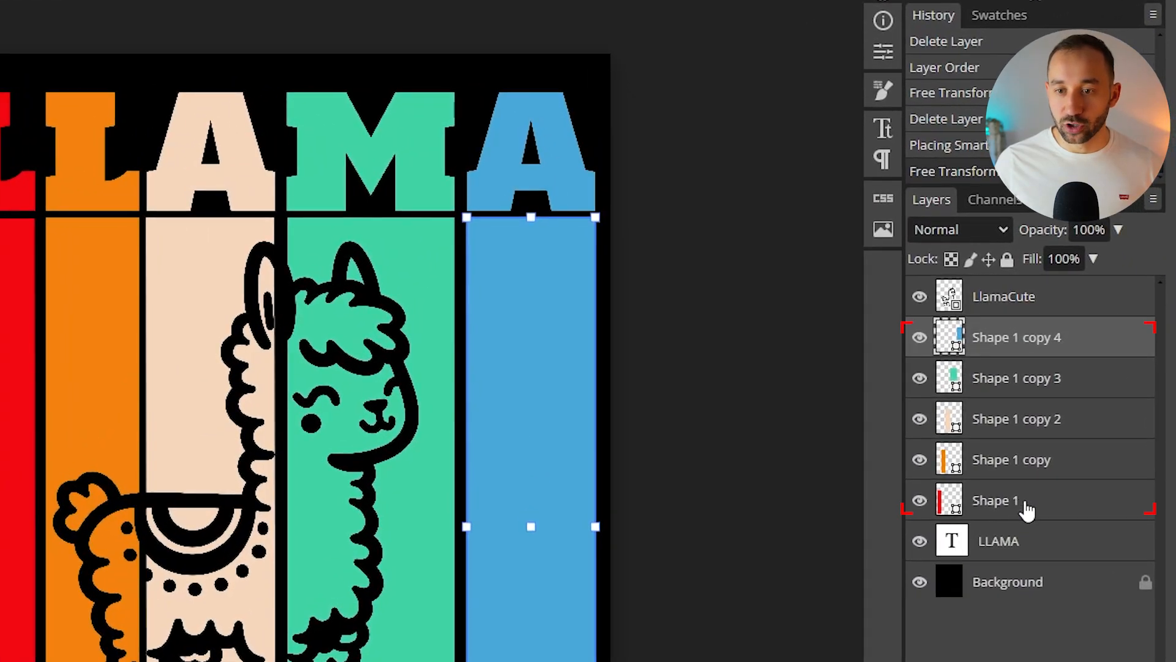
Group the stripes, mask the llama outline out of them, and hide the llama layer
left_click(998, 500)
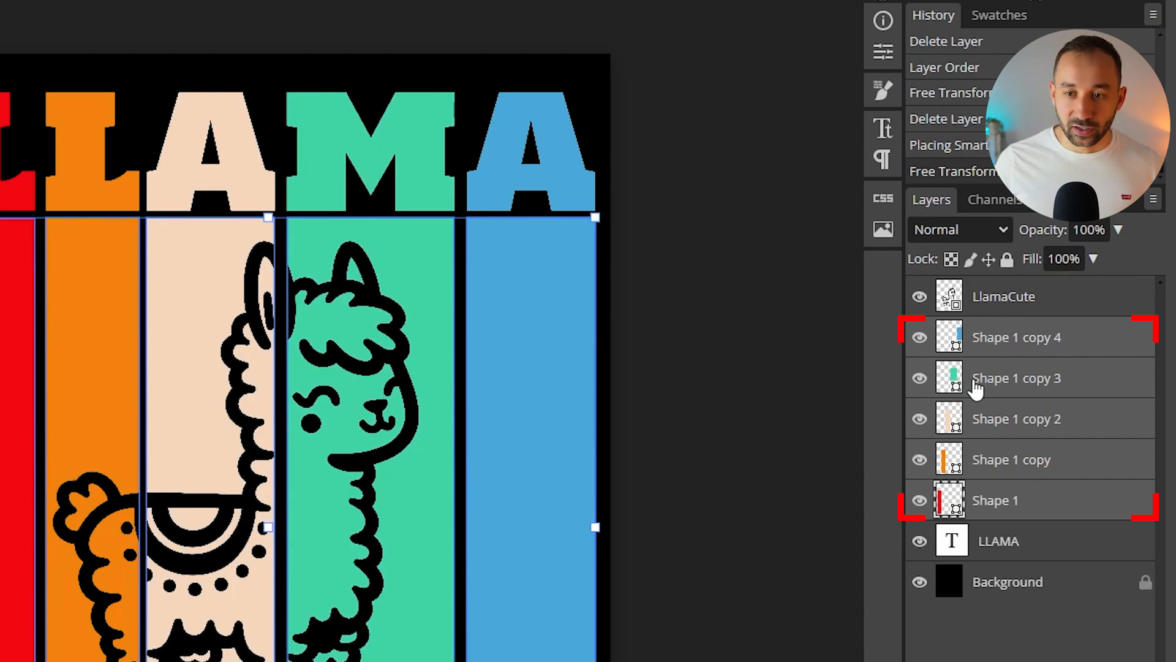
key("ctrl+g")
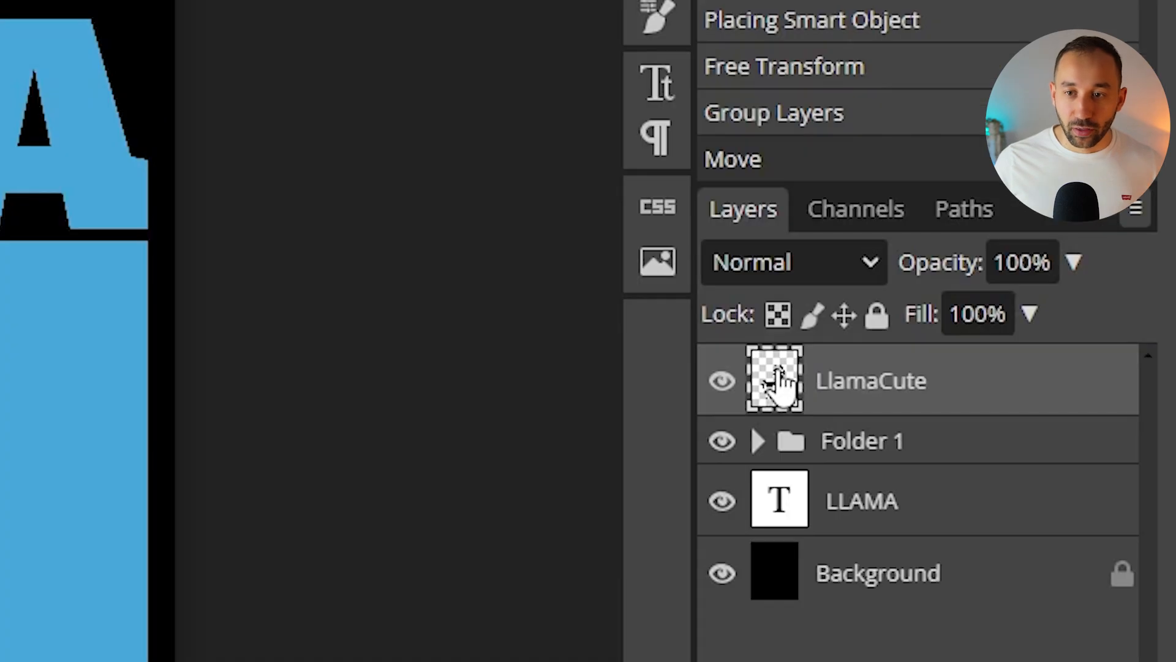
left_click(773, 381)
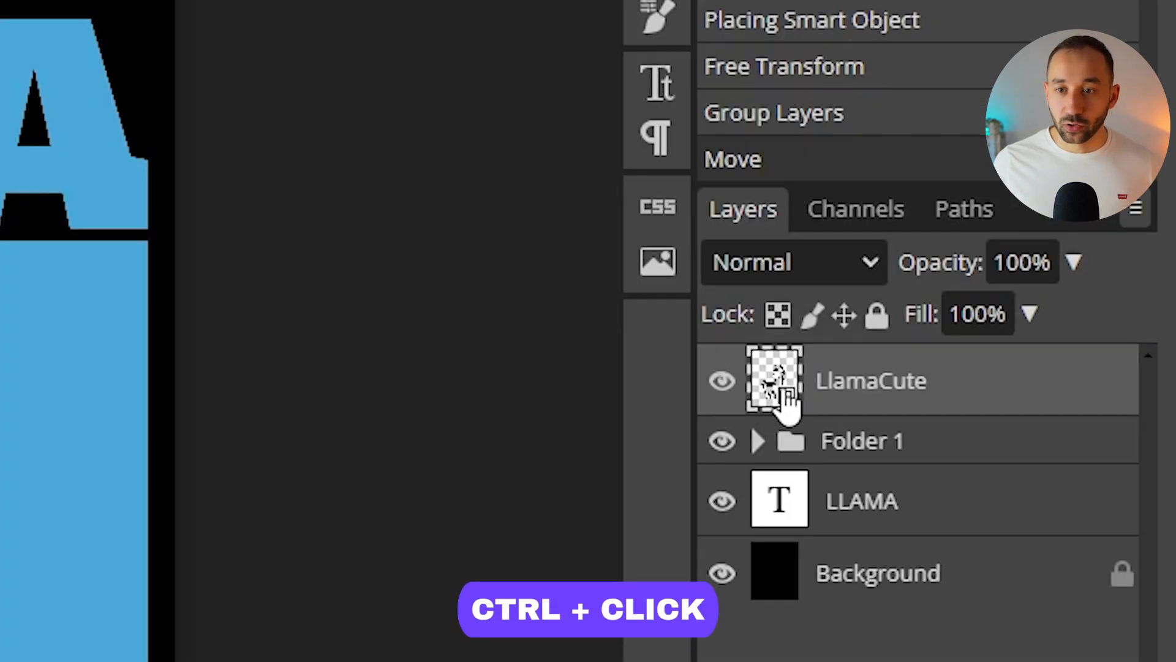
left_click(773, 380)
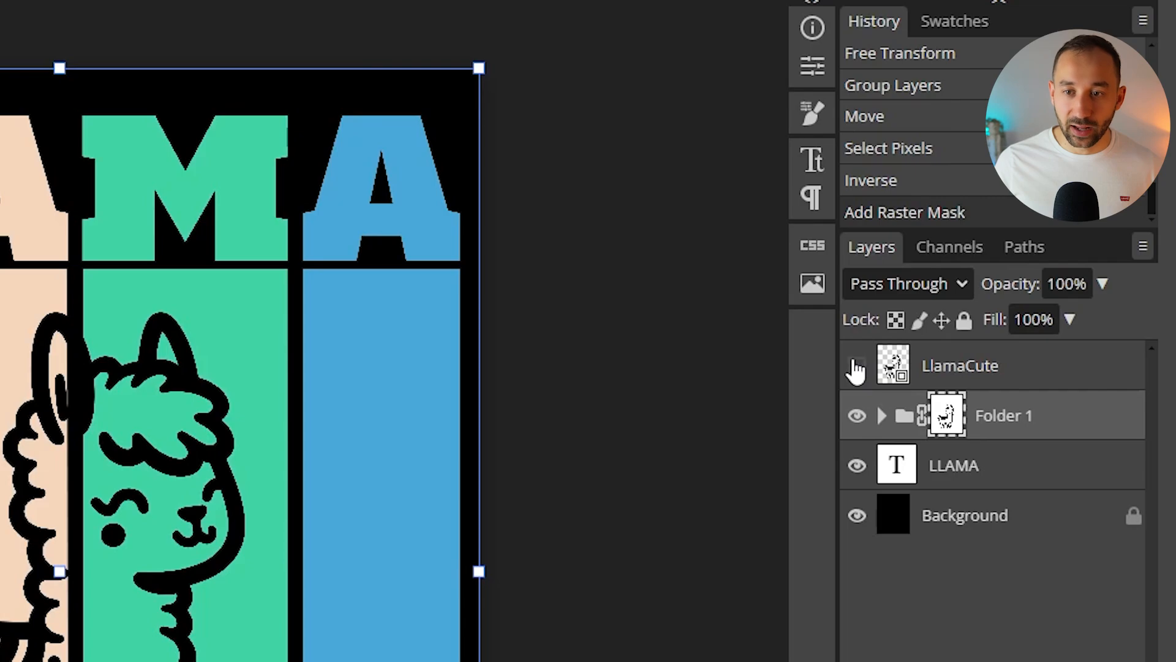
left_click(856, 366)
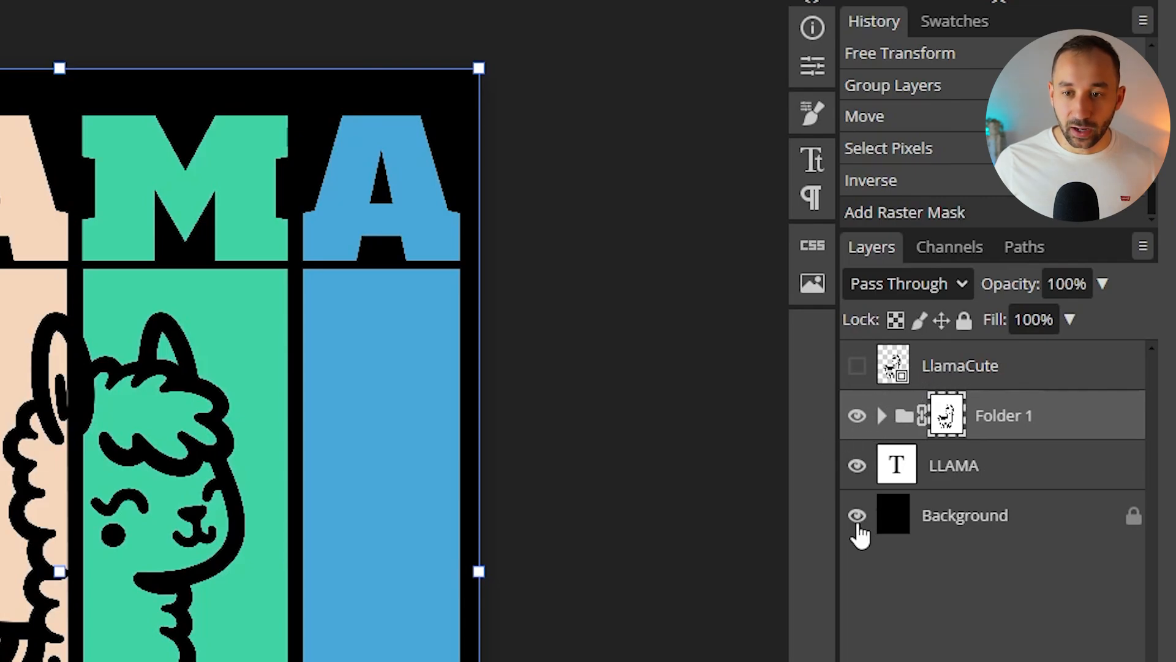
left_click(856, 515)
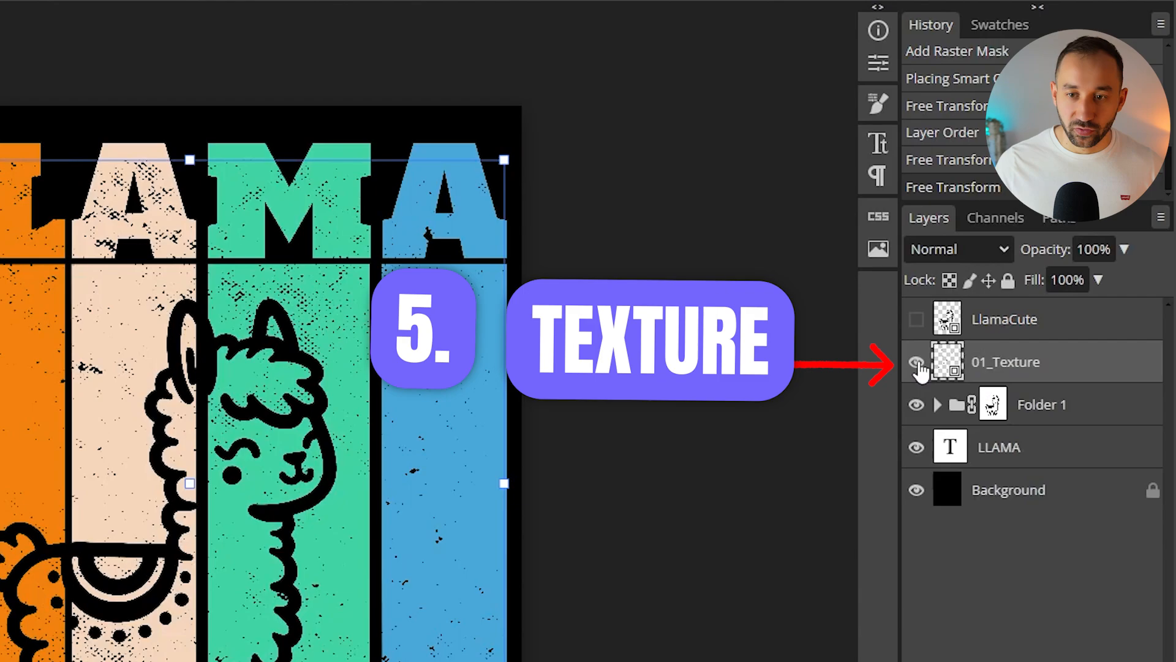
Toggle the 01_Texture overlay to compare, then hide the black background
left_click(915, 361)
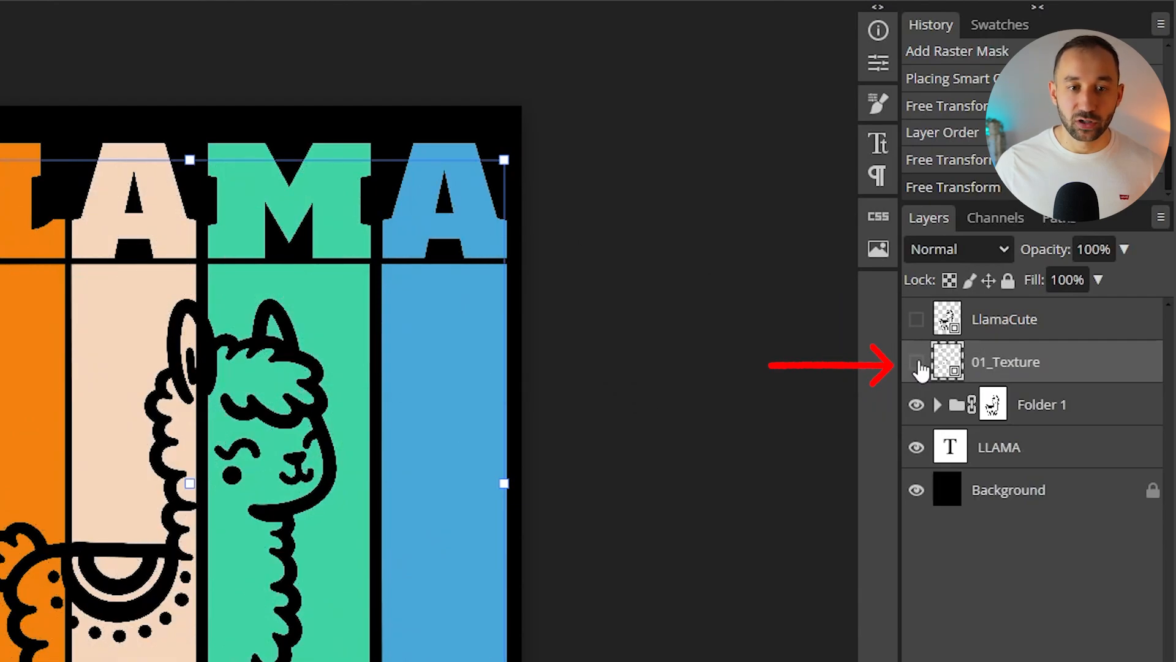
left_click(916, 362)
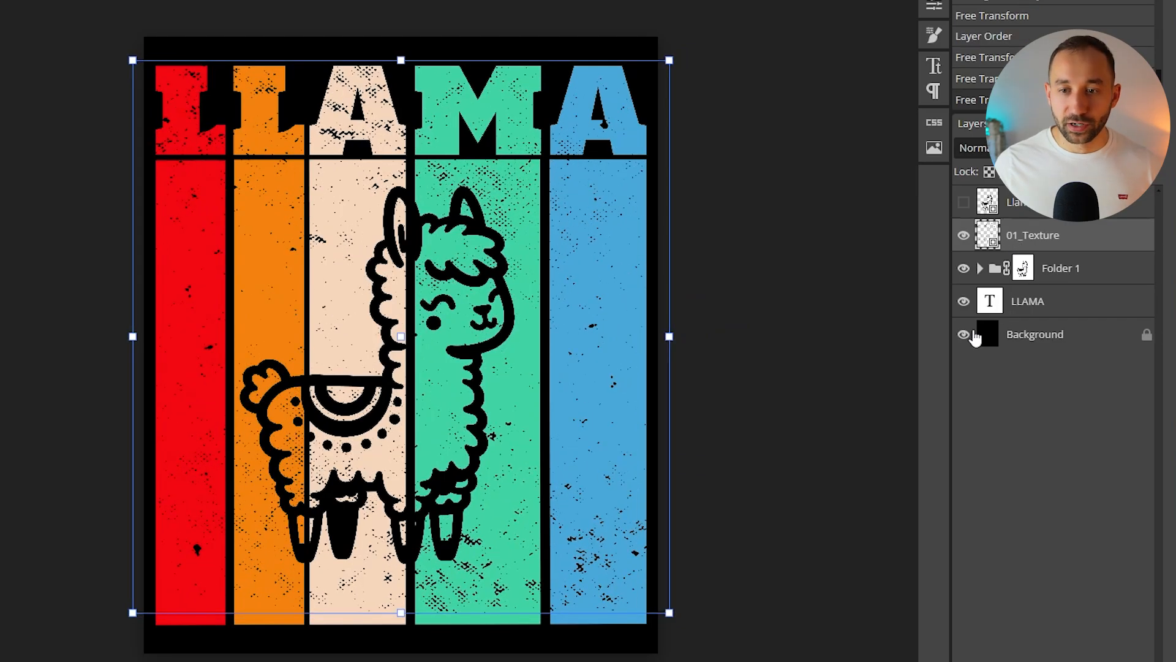
left_click(963, 334)
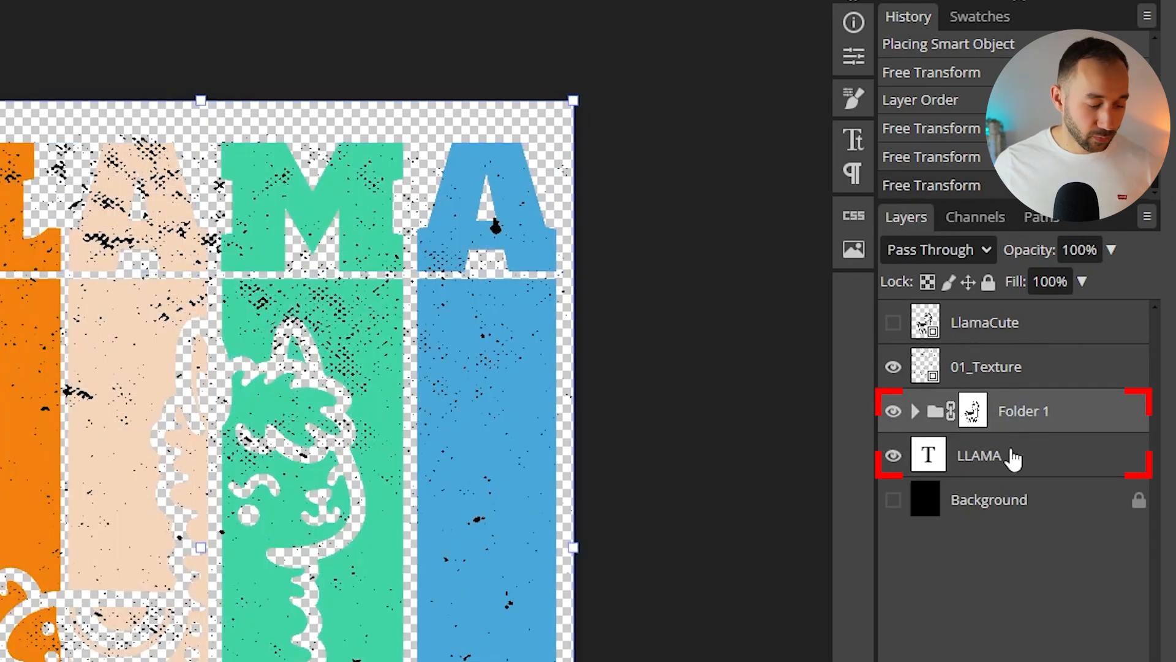
Group LLAMA with the stripes folder, mask it with the inverted texture selection, hide the texture
left_click(979, 455)
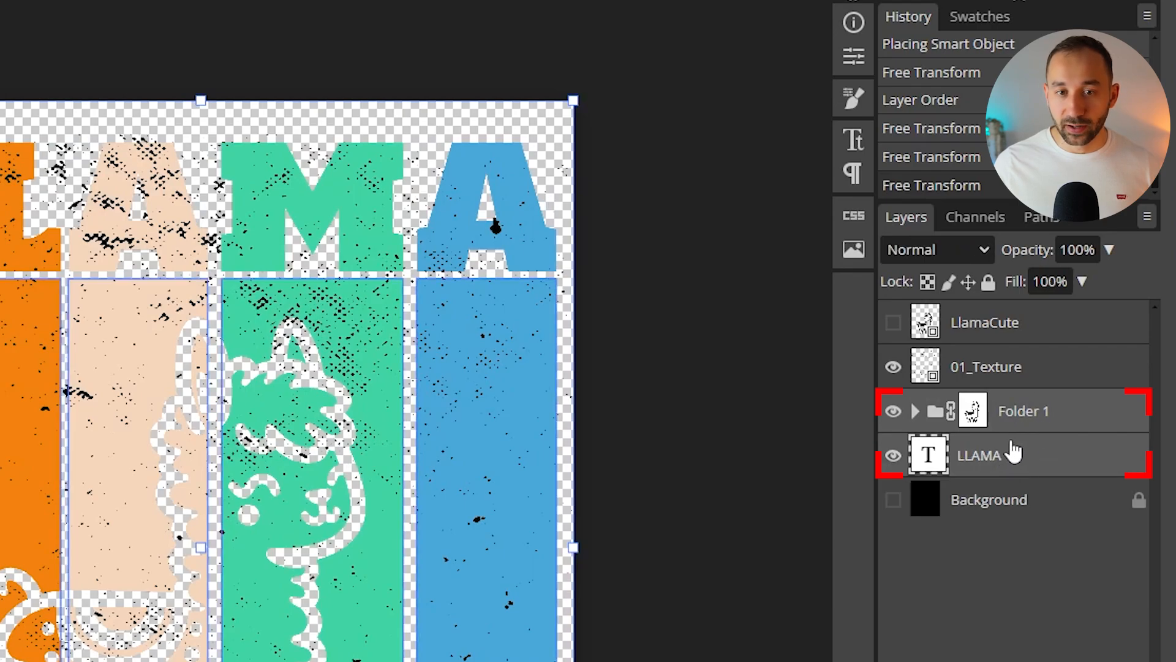
key("ctrl+g")
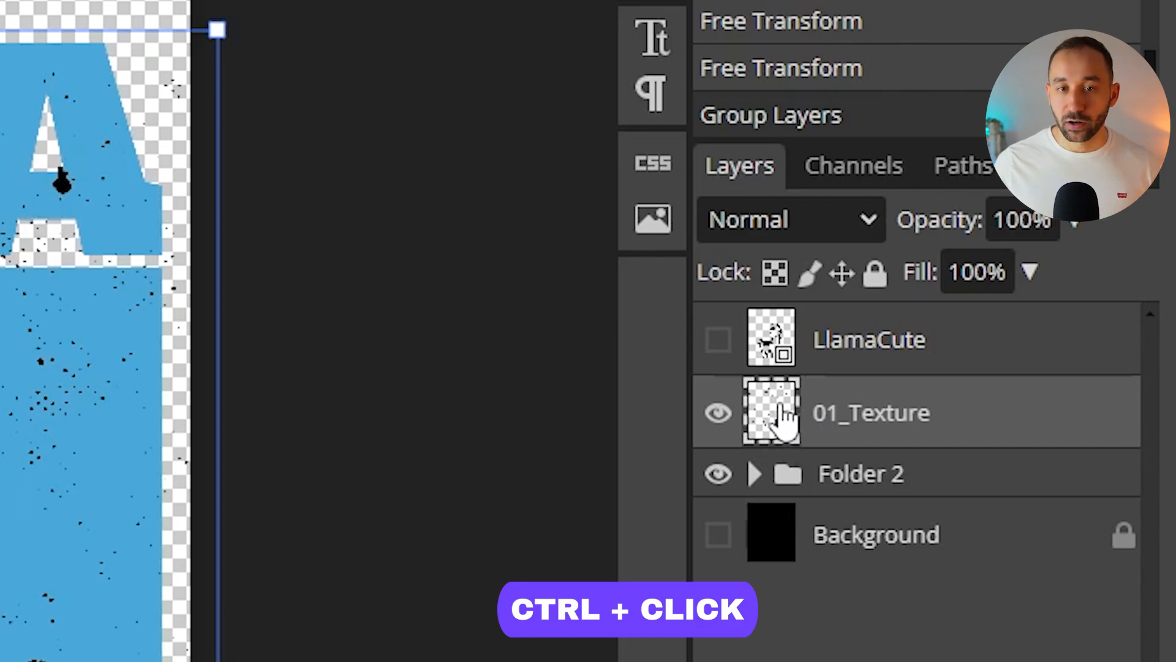
left_click(771, 413)
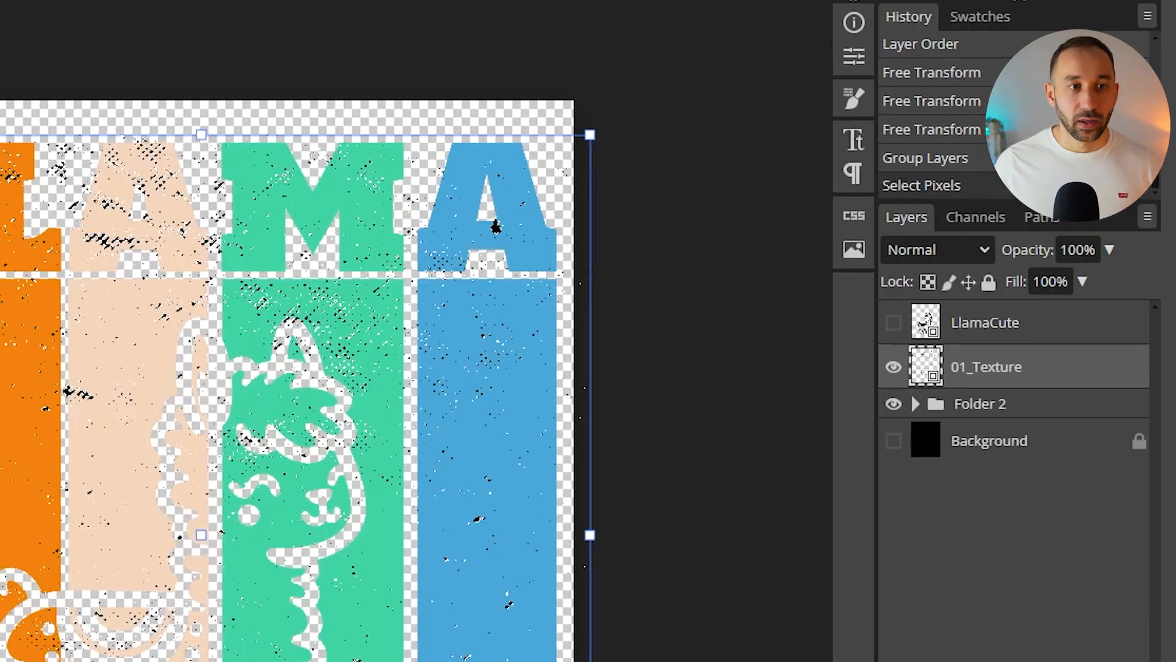
left_click(113, 16)
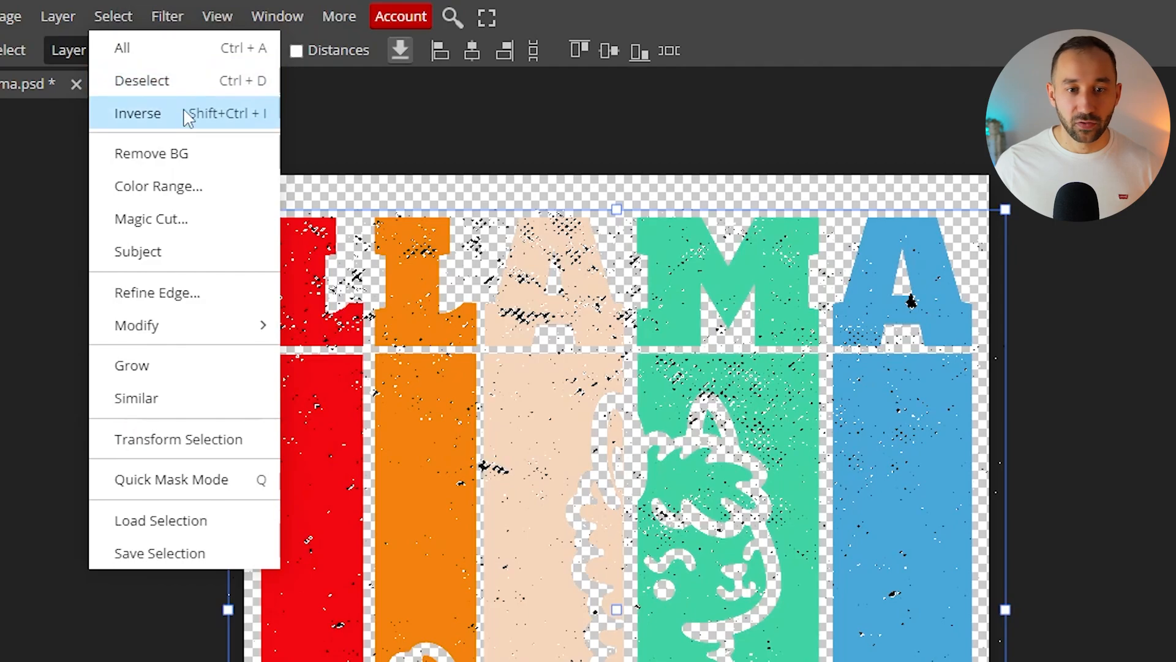
left_click(138, 113)
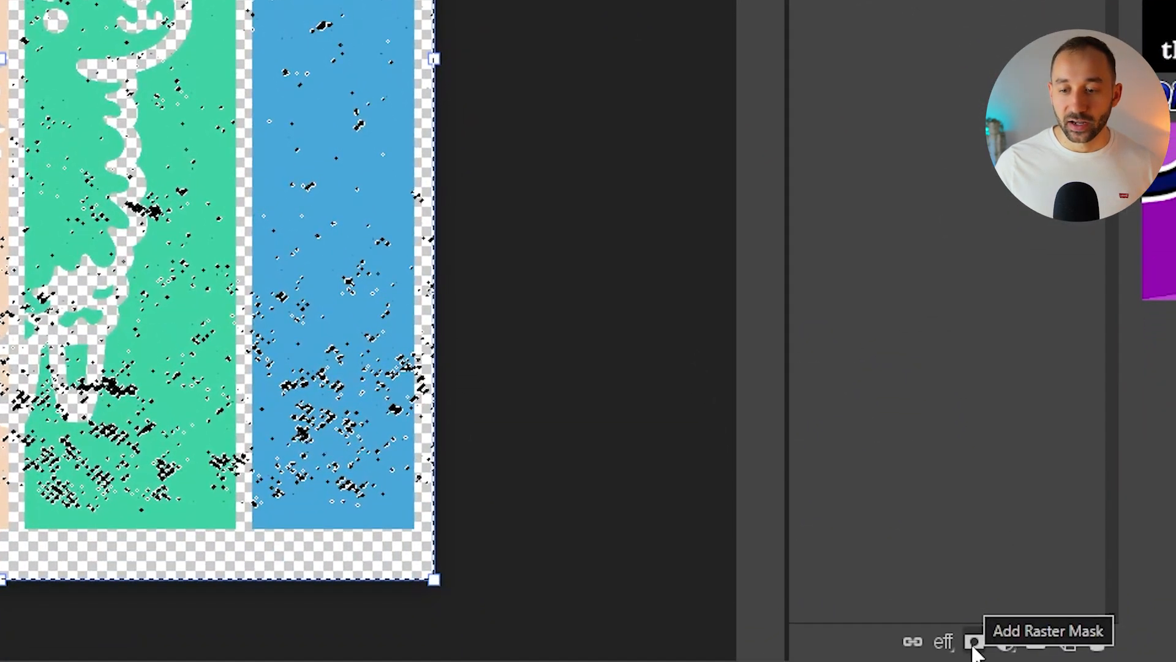
left_click(975, 641)
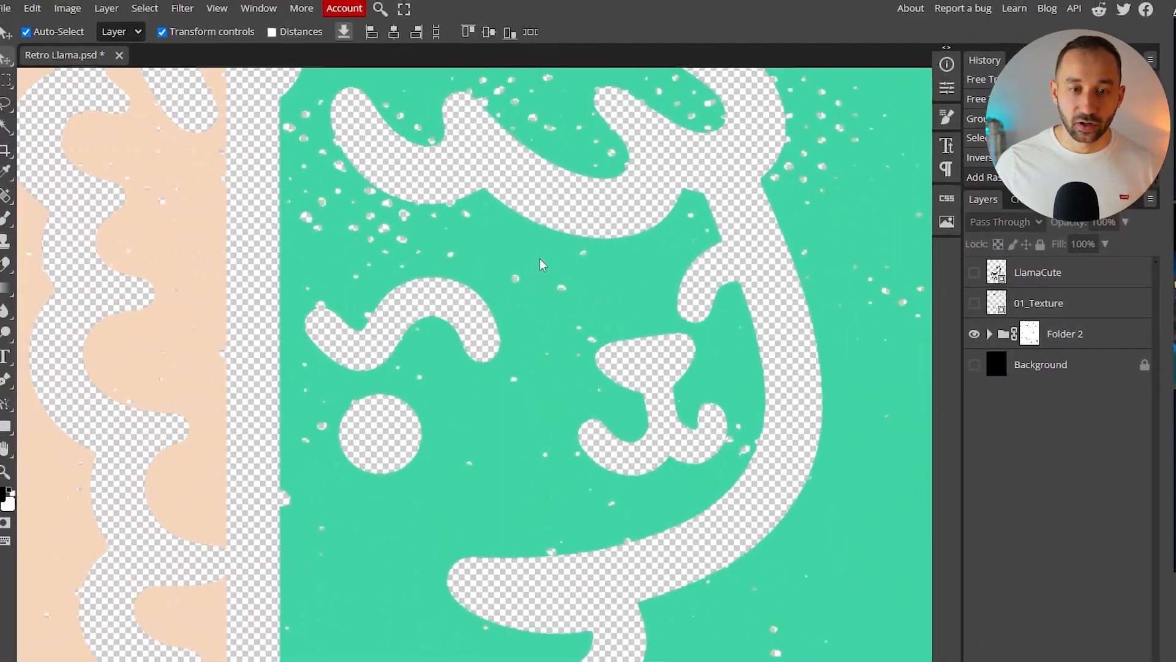
left_click(975, 364)
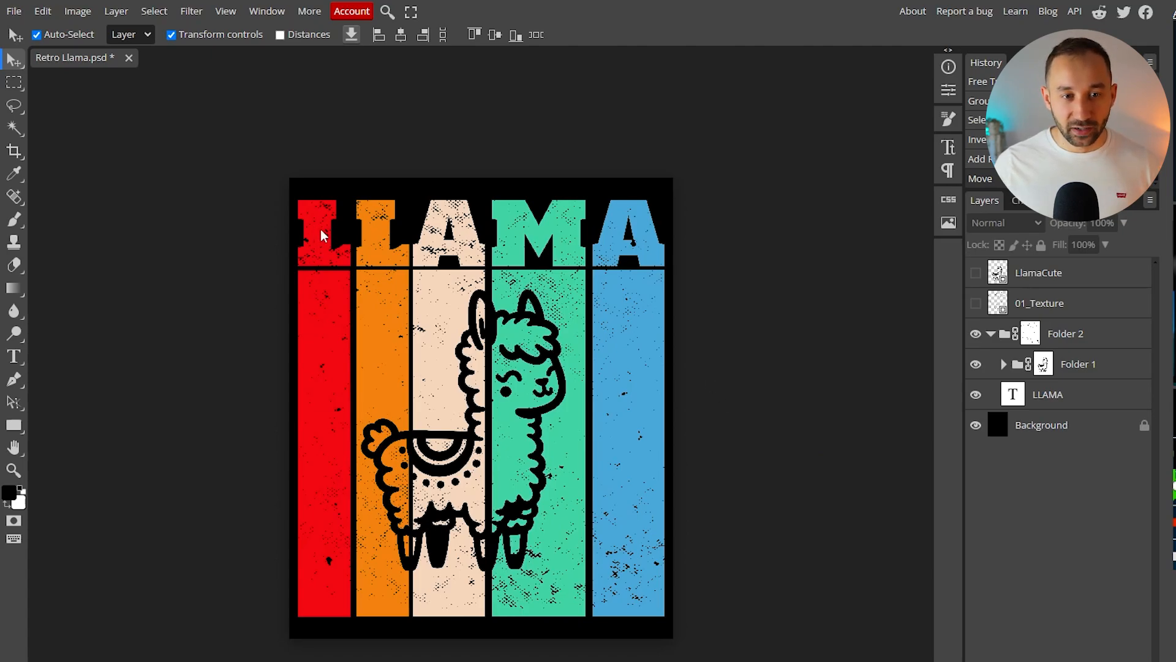
mouse_move(638, 246)
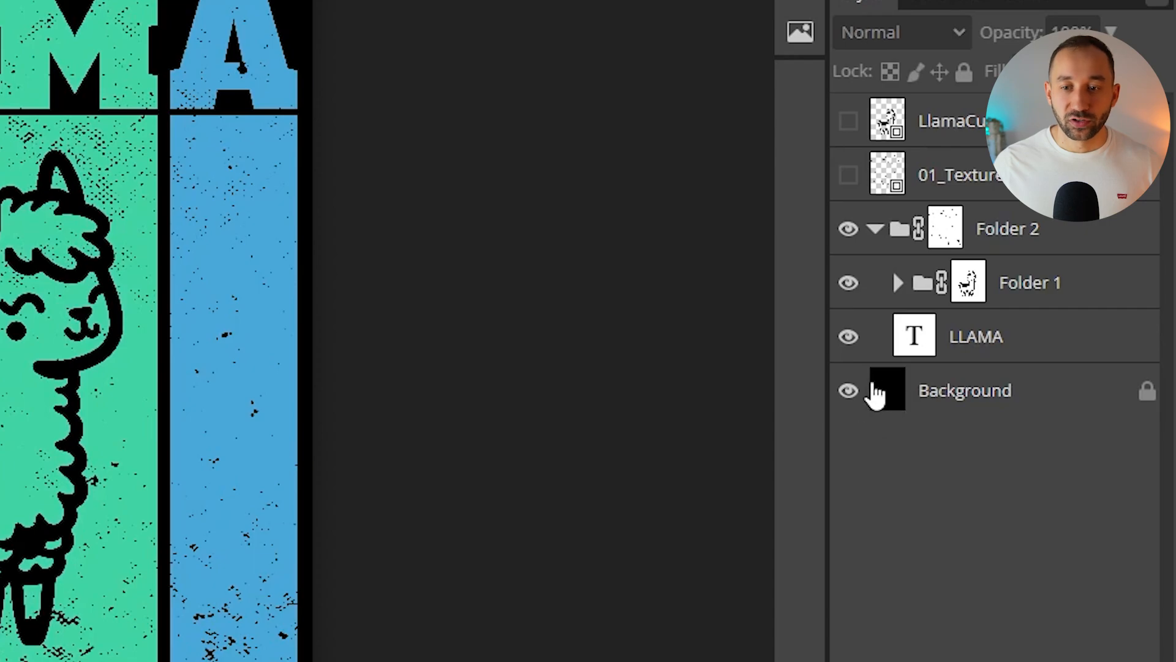
left_click(849, 390)
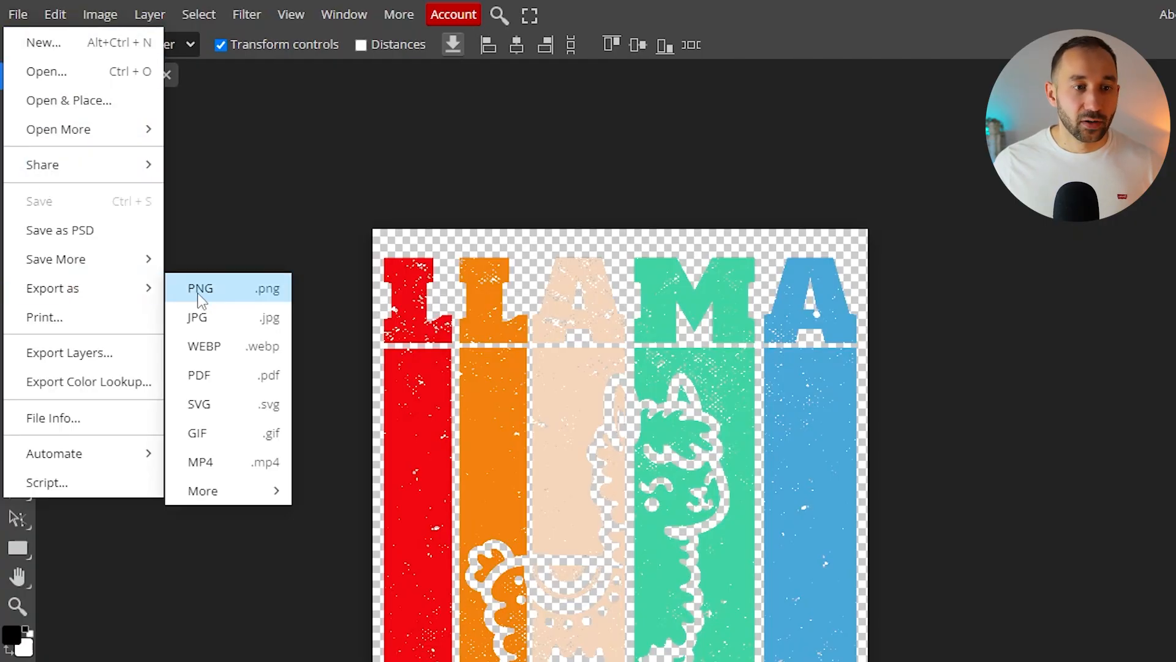
mouse_move(251, 297)
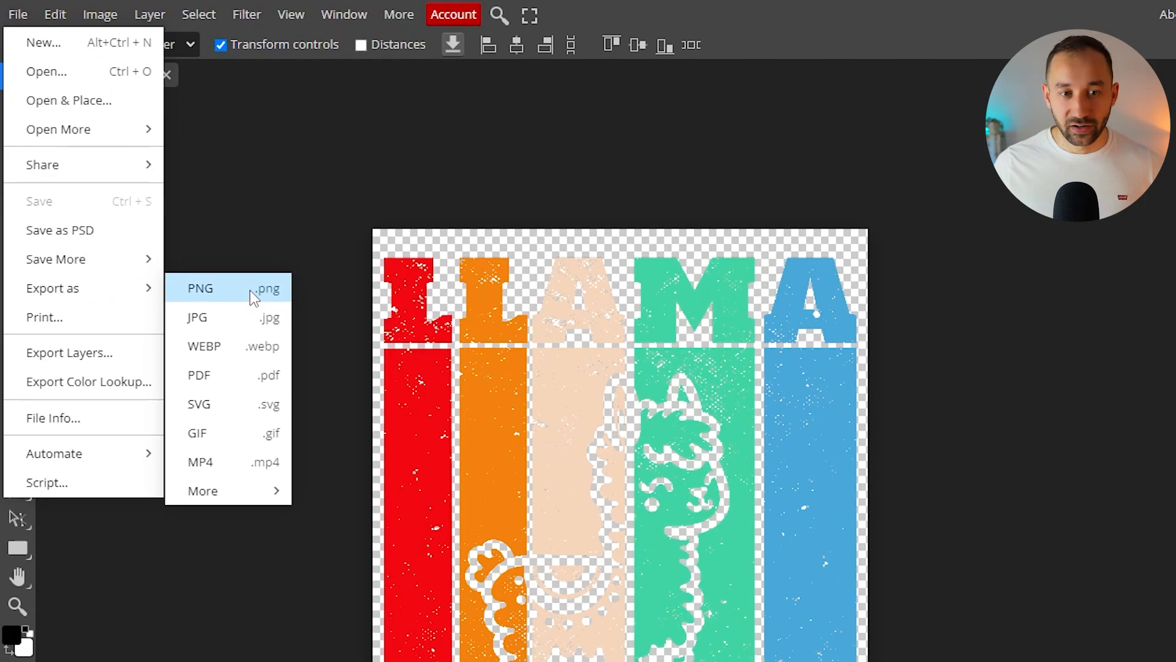